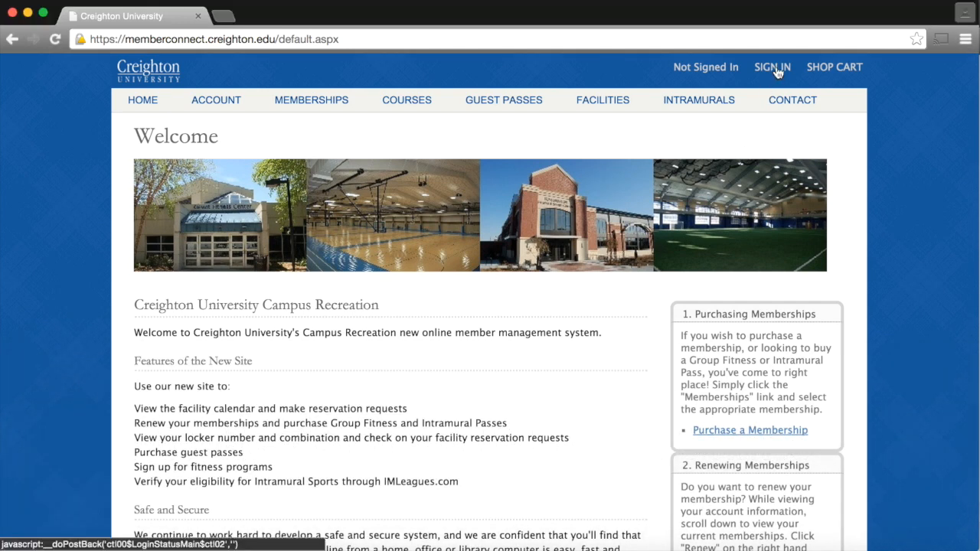
pyautogui.click(772, 66)
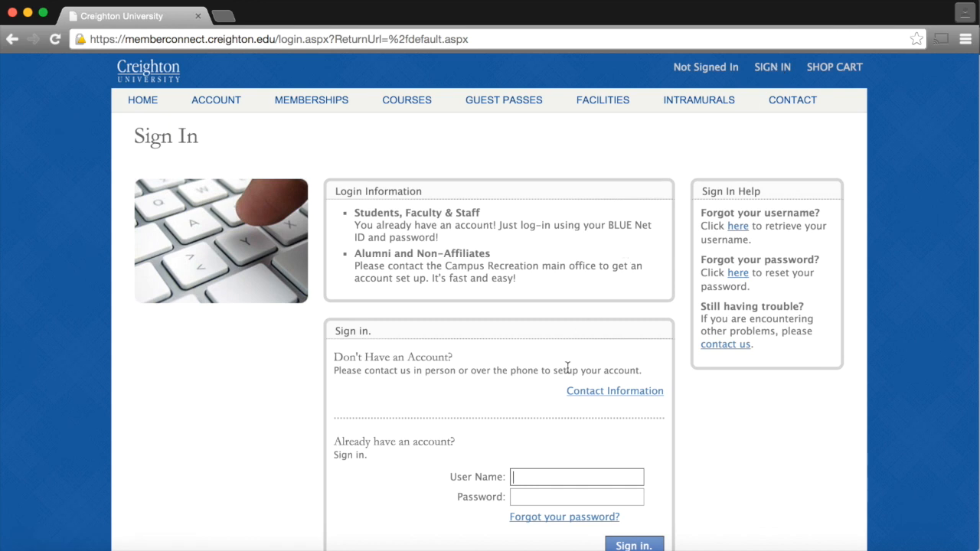
pyautogui.write('jrg')
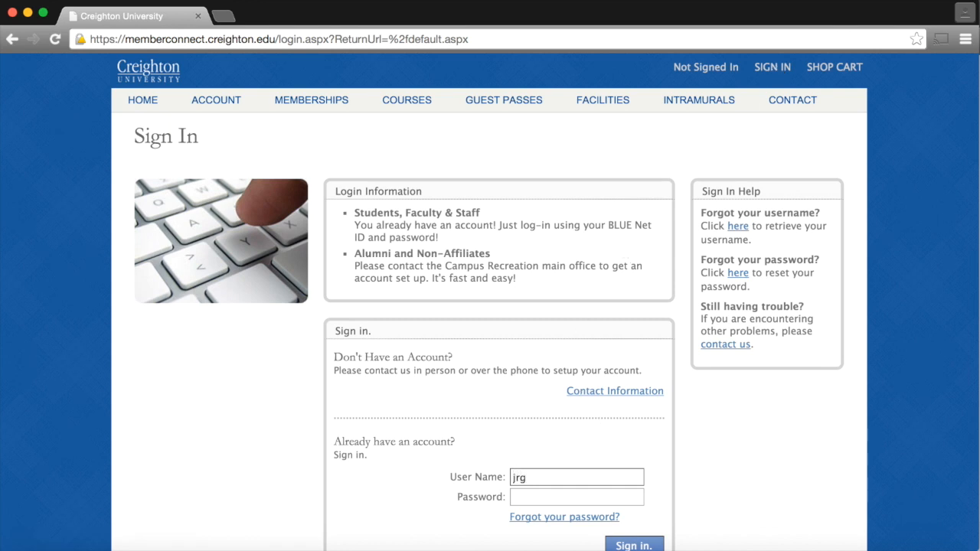
pyautogui.write('09954')
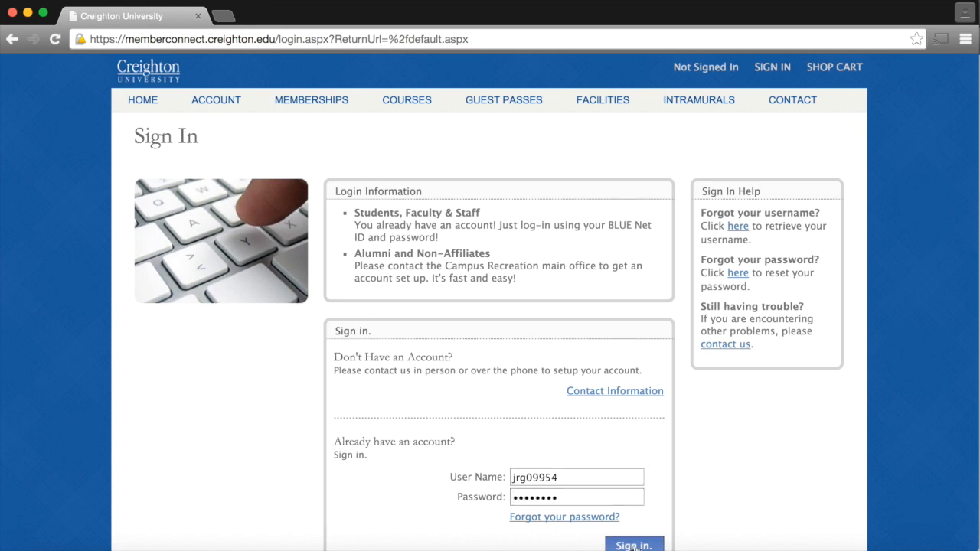
pyautogui.click(634, 544)
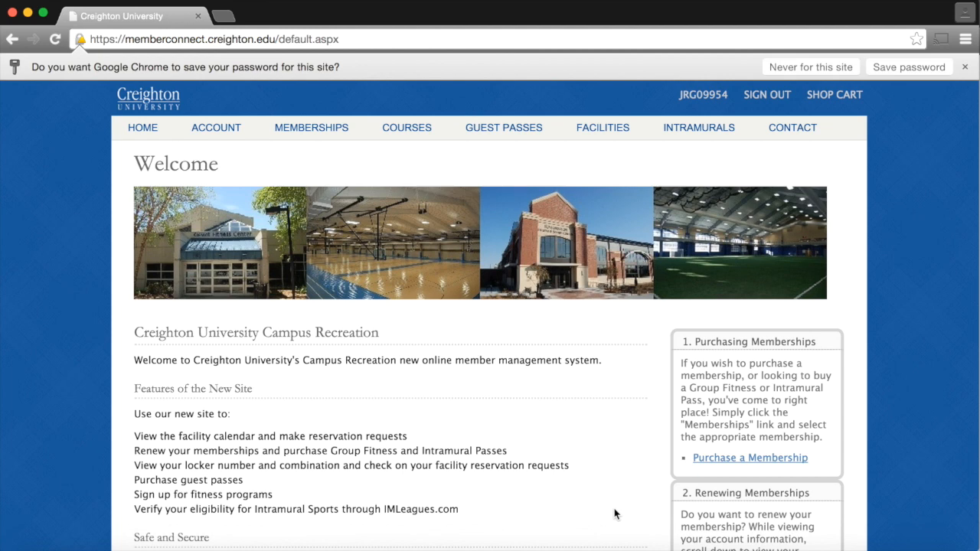
pyautogui.moveTo(640, 209)
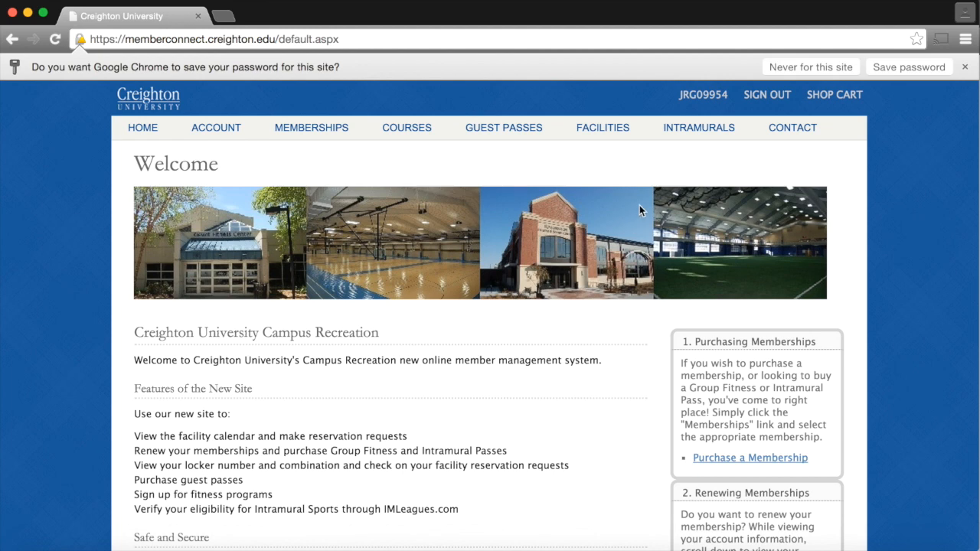
# Step: Go to the Intramural Sports registration page via the INTRAMURALS link
pyautogui.click(698, 127)
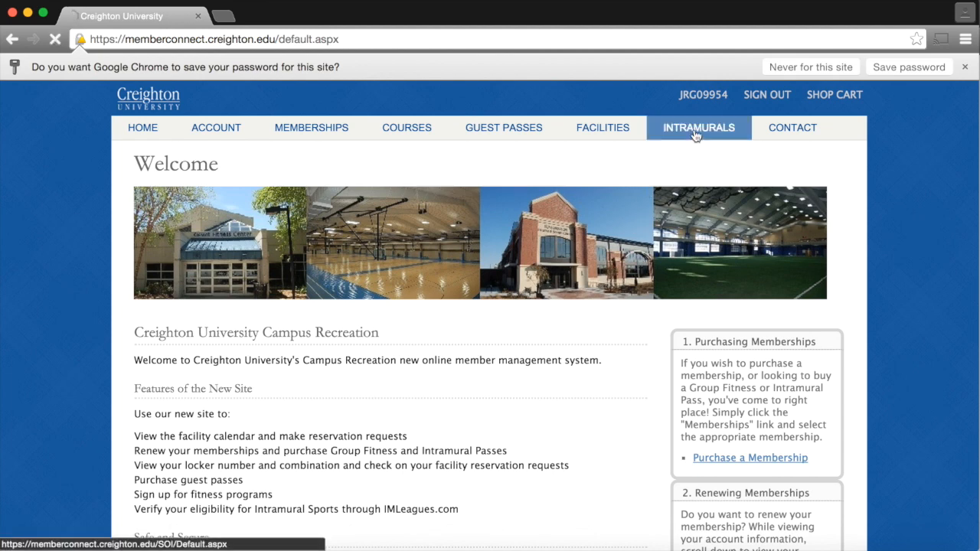
pyautogui.click(697, 127)
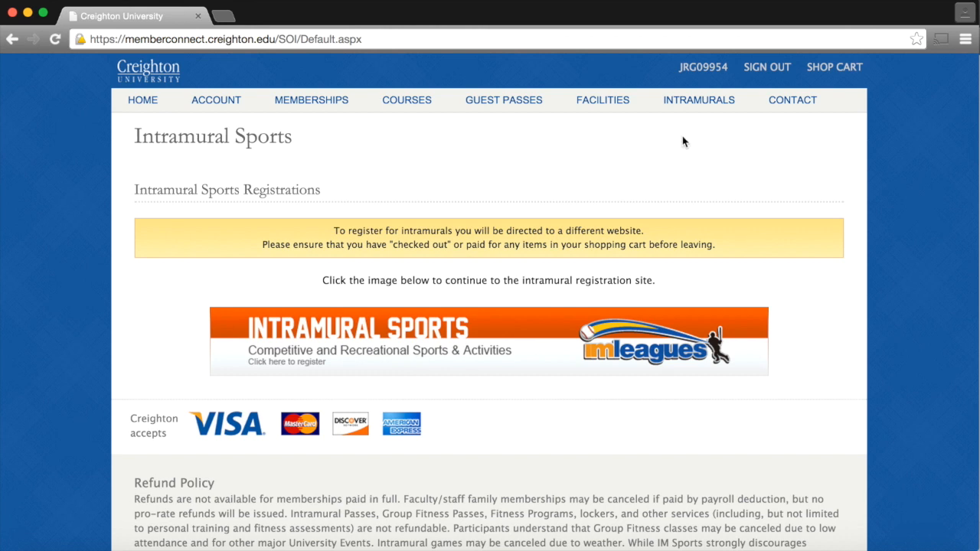
pyautogui.moveTo(539, 328)
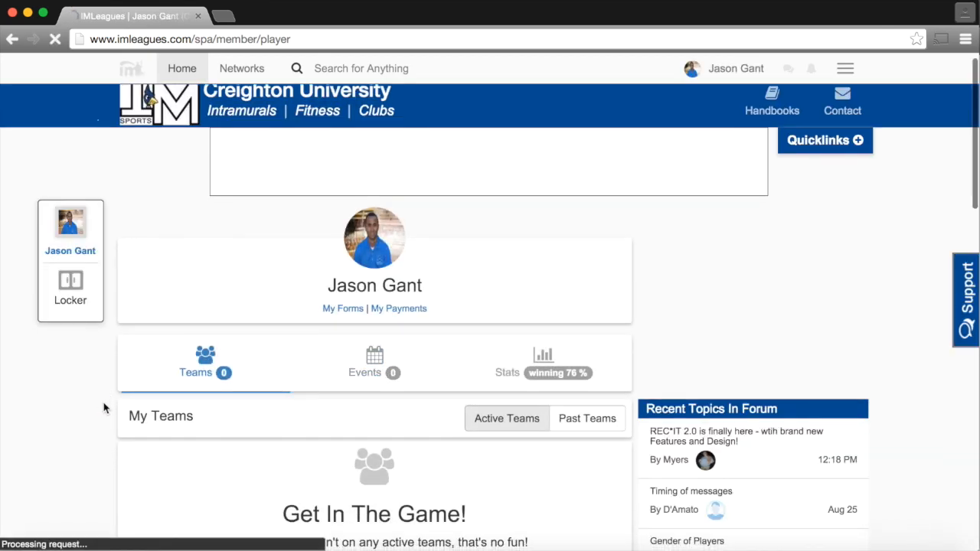
# Step: Scroll the IMLeagues player home page, which lists no active teams
pyautogui.scroll(-3)
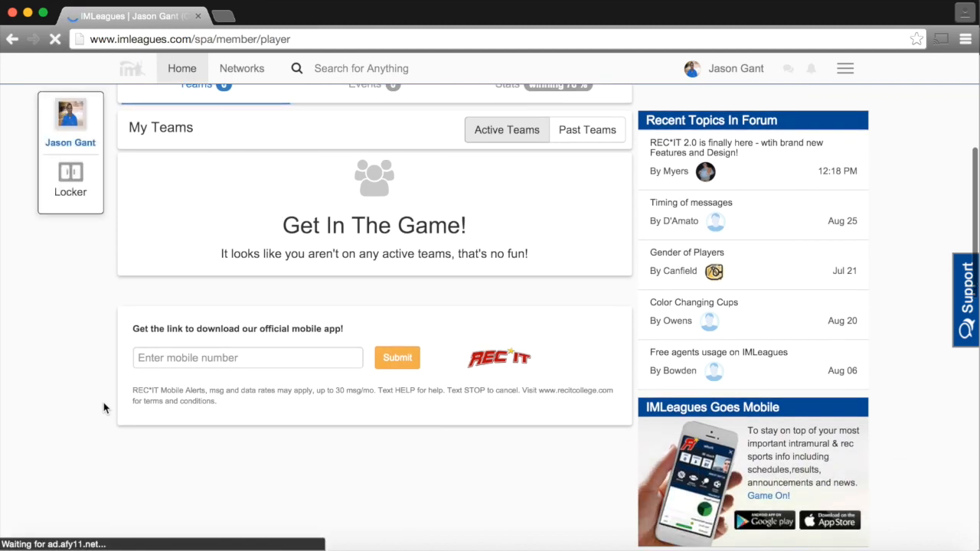
pyautogui.scroll(-3)
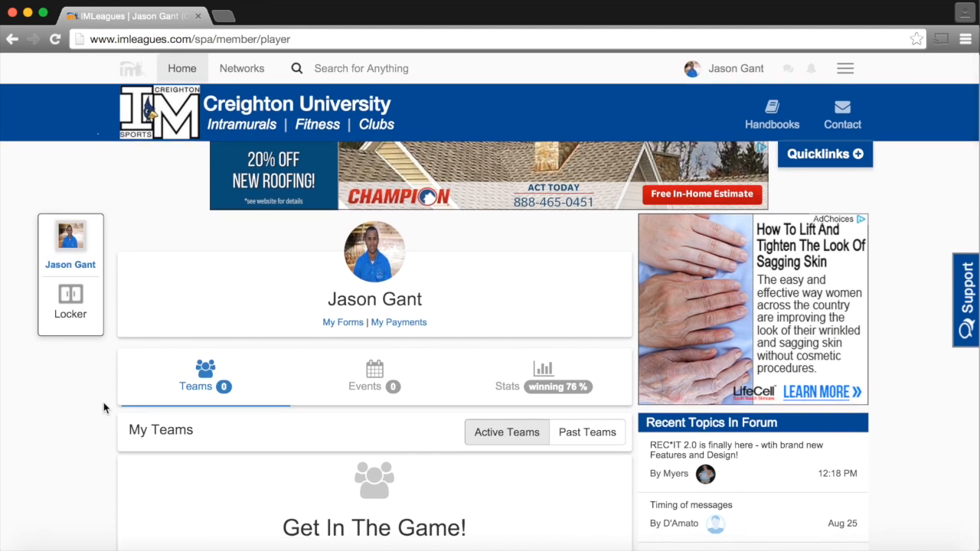
pyautogui.moveTo(160, 190)
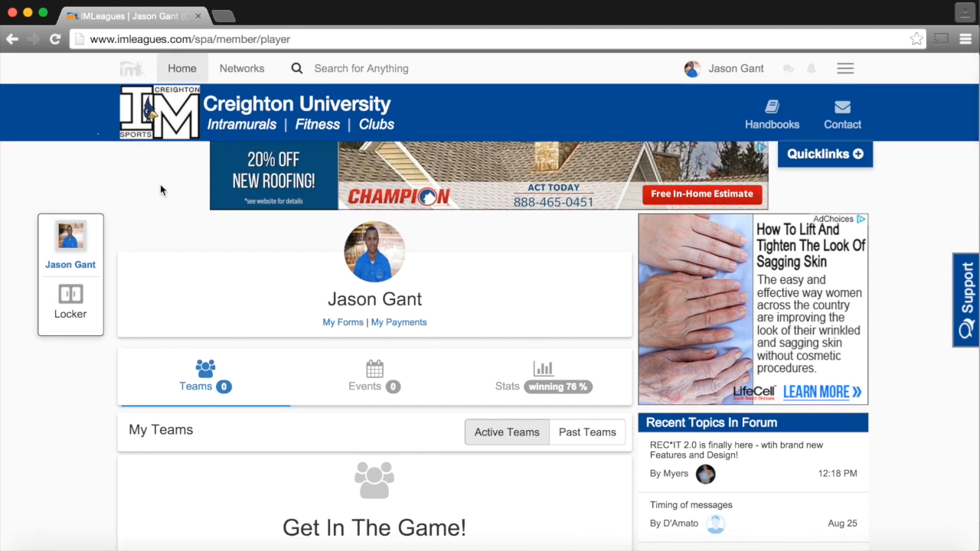
# Step: Open Creighton intramurals and choose Fall 2015 Open under 2 V 2 Volleyball
pyautogui.click(241, 124)
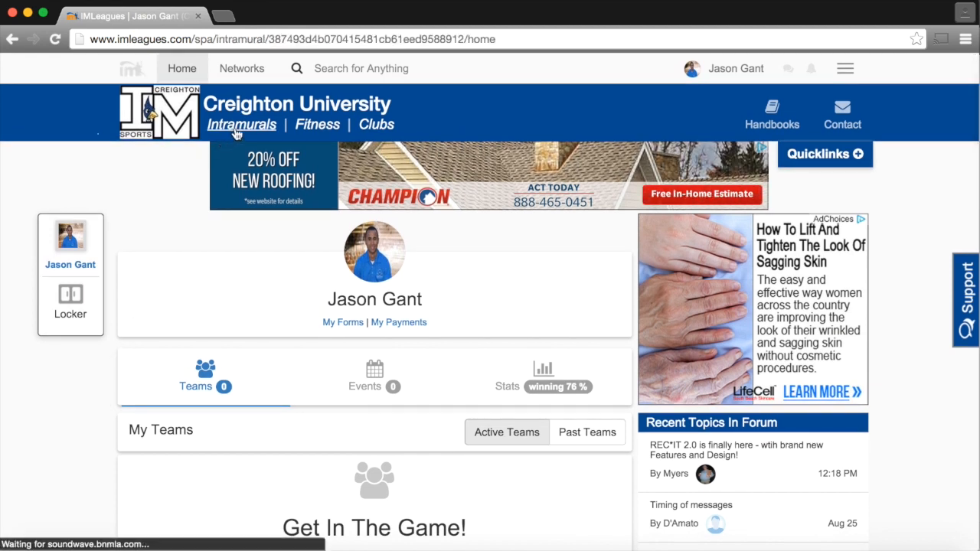
pyautogui.click(241, 124)
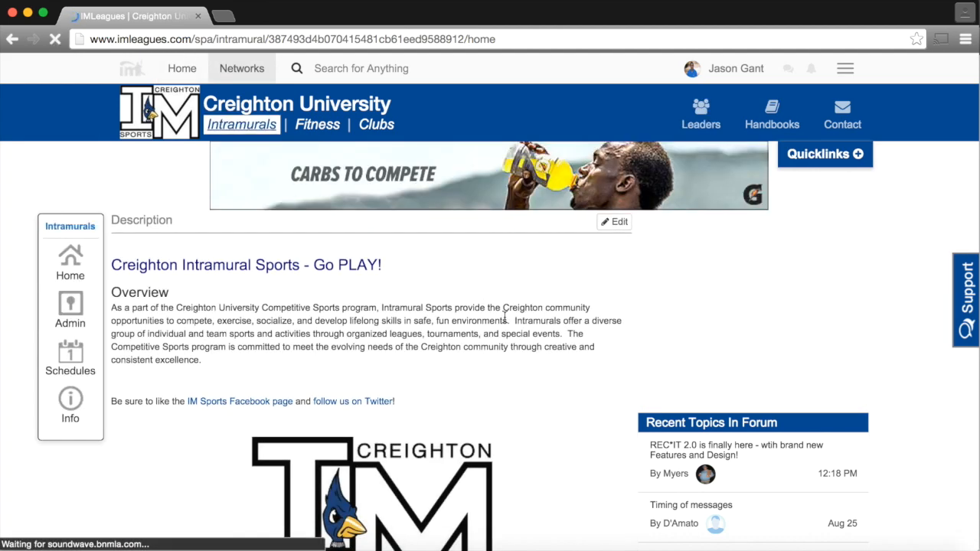
pyautogui.scroll(-3)
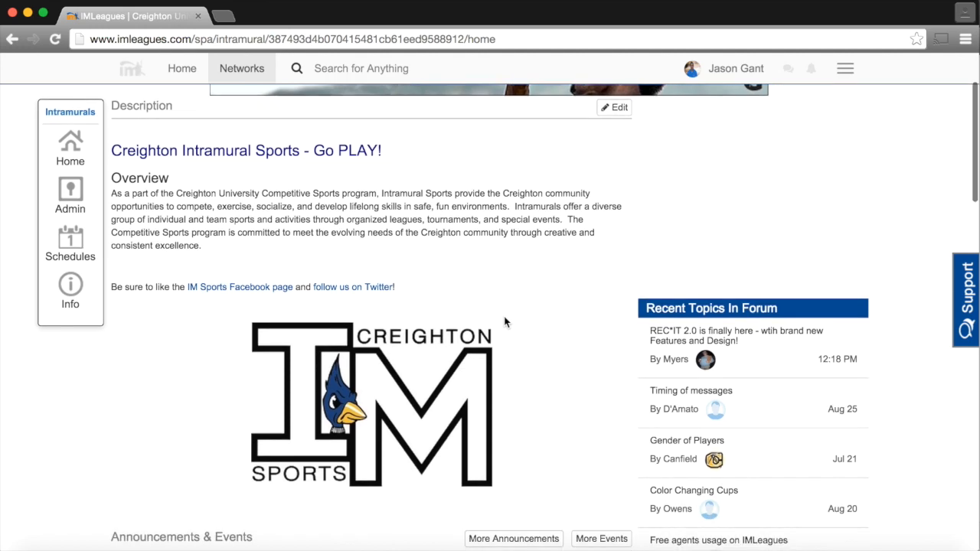
pyautogui.scroll(-3)
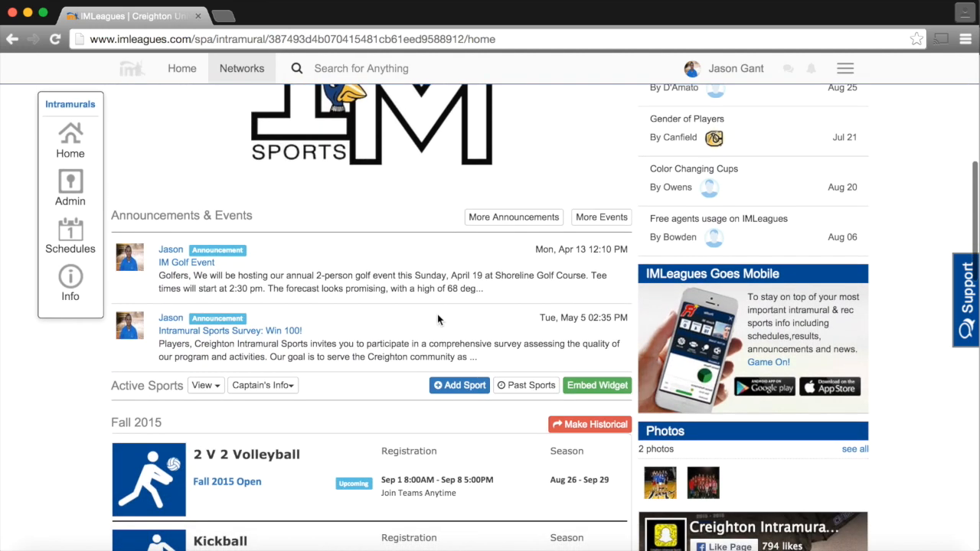
pyautogui.scroll(-3)
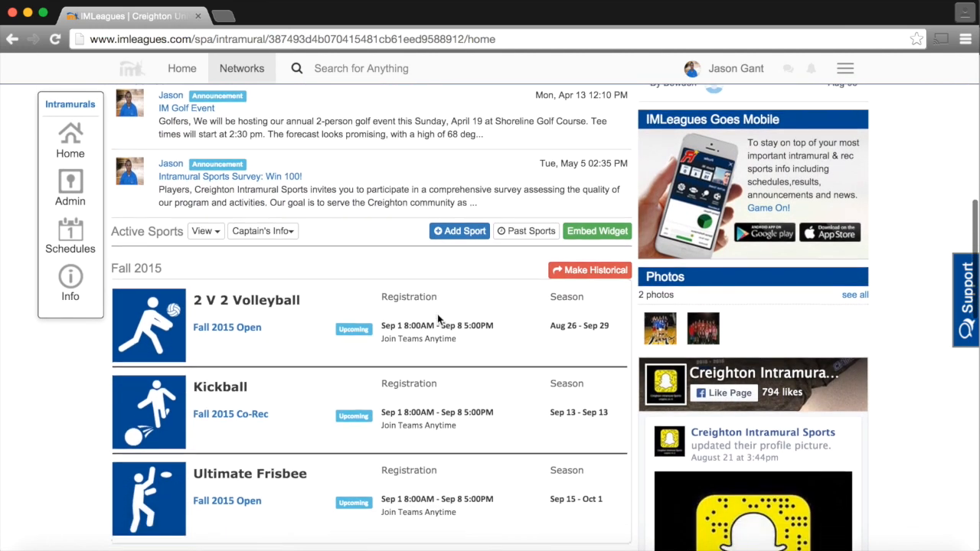
pyautogui.scroll(-3)
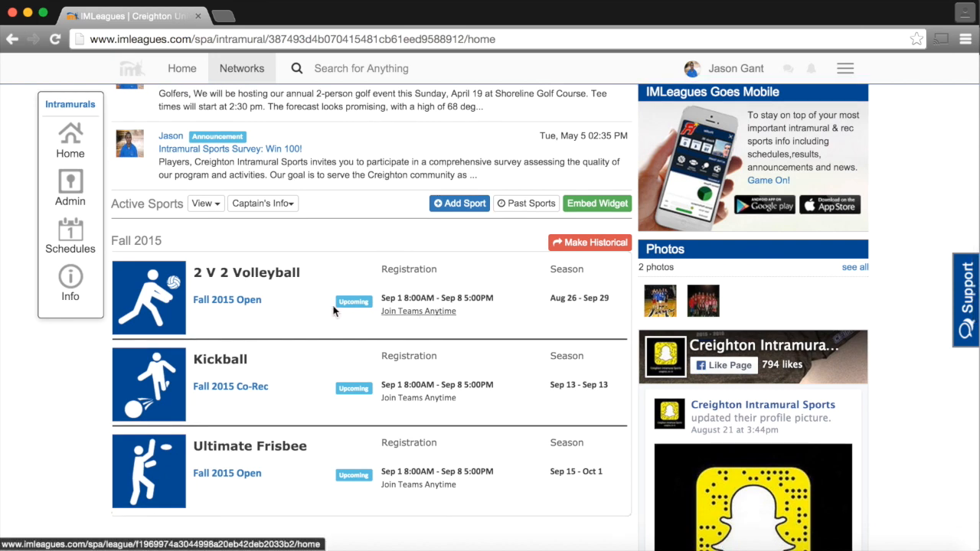
pyautogui.click(227, 300)
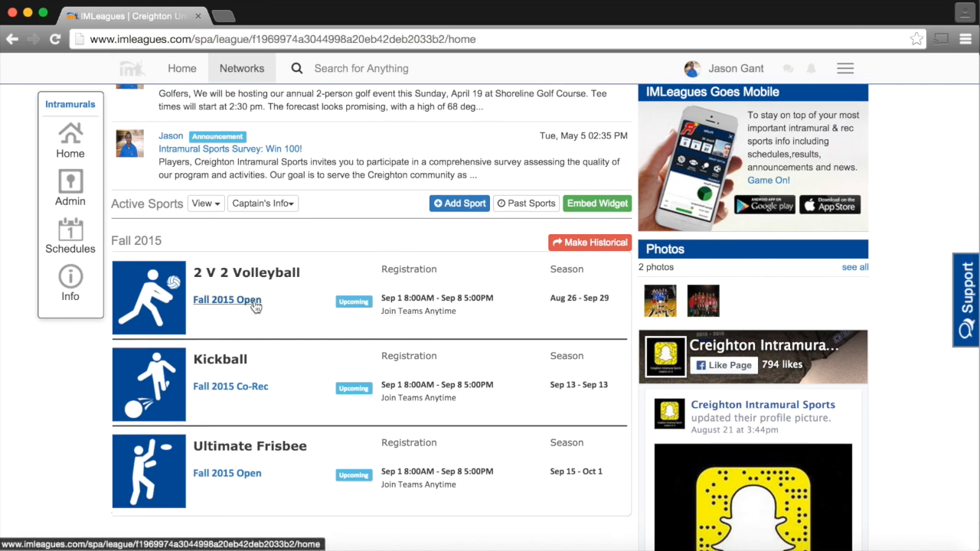
# Step: Choose Create Team from the Fall 2015 Open league's Register / Signup options
pyautogui.click(227, 300)
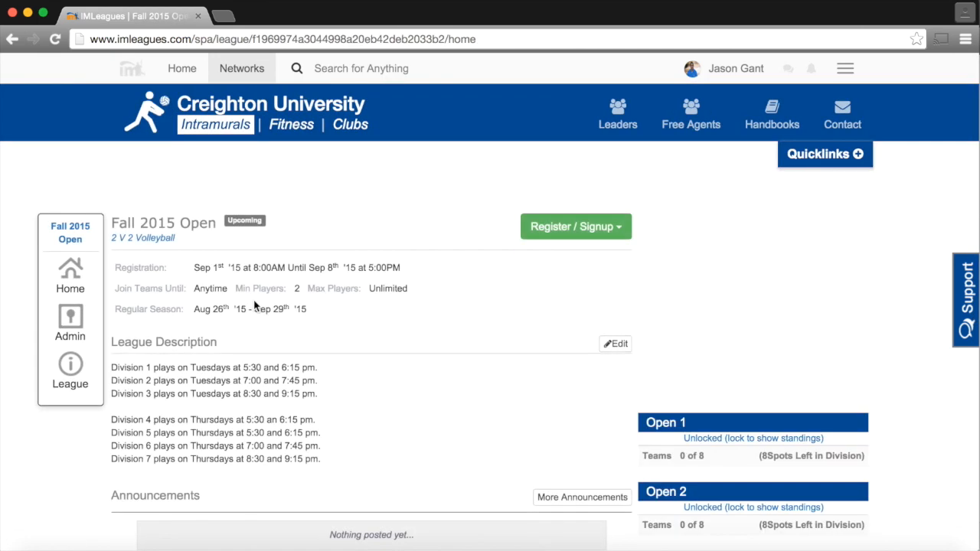
pyautogui.scroll(-3)
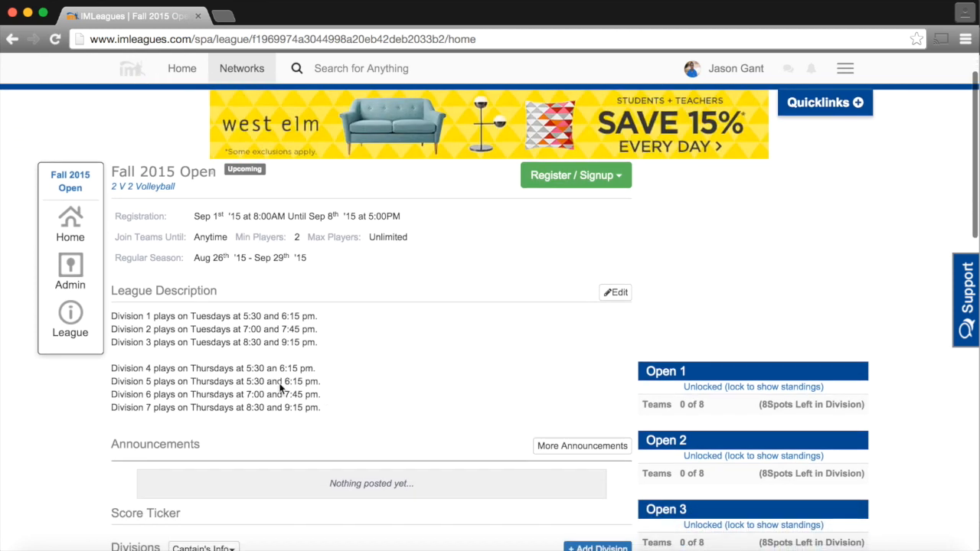
pyautogui.moveTo(193, 335)
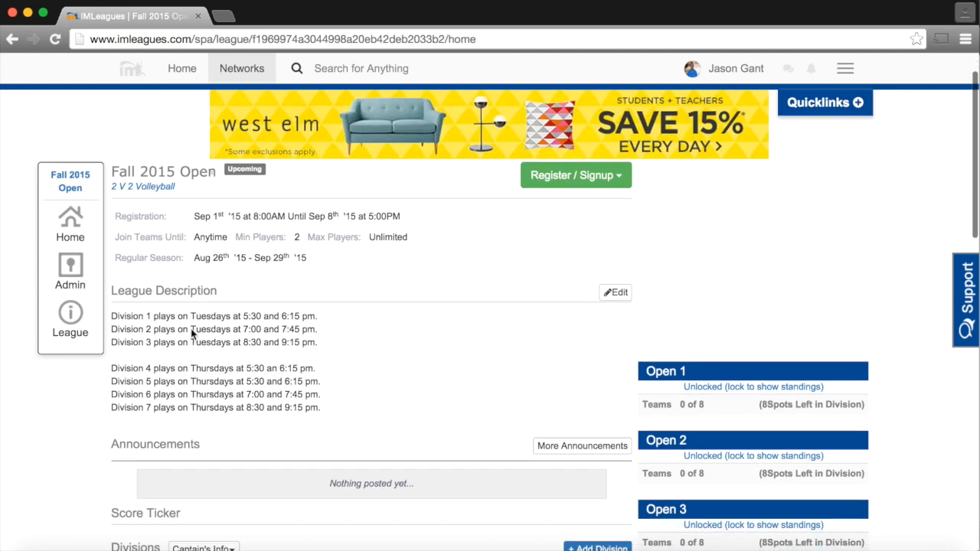
pyautogui.moveTo(235, 425)
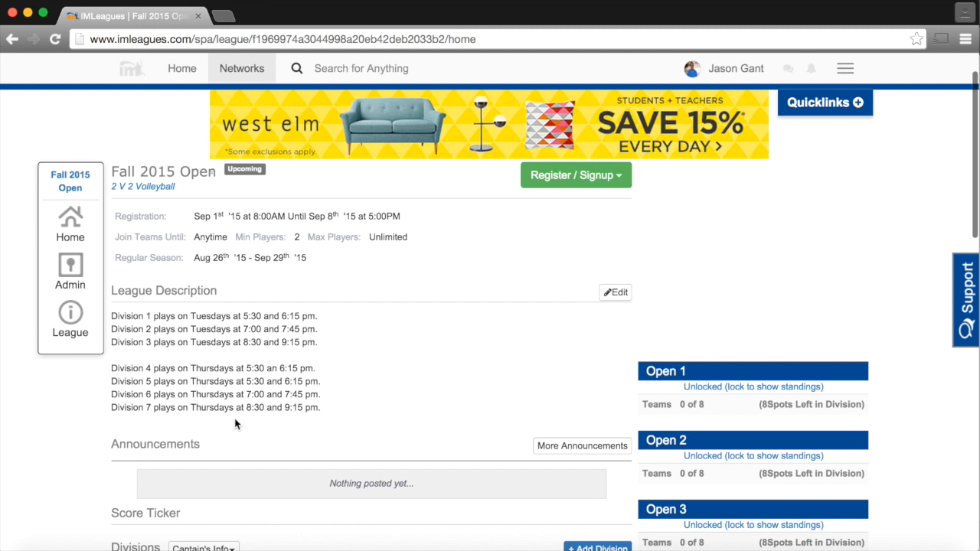
pyautogui.moveTo(429, 396)
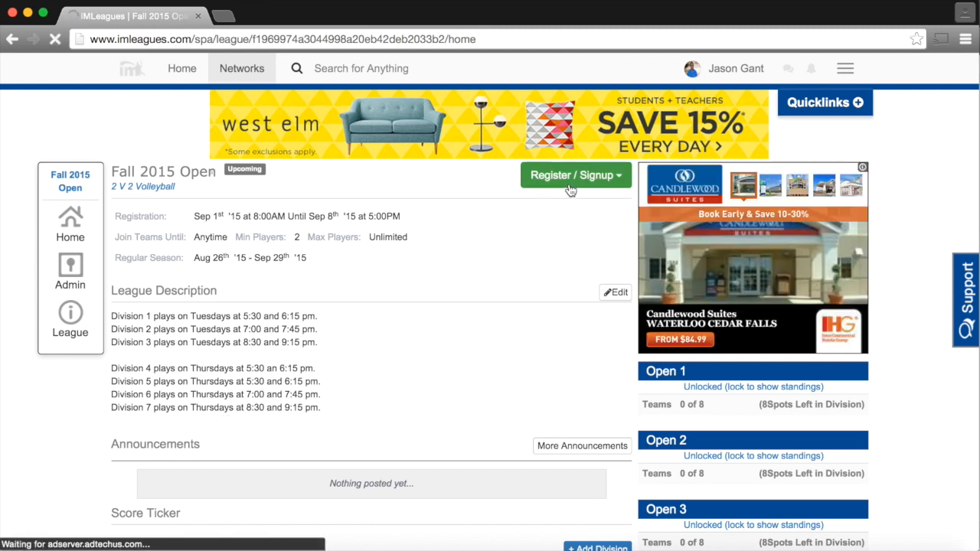
pyautogui.click(575, 176)
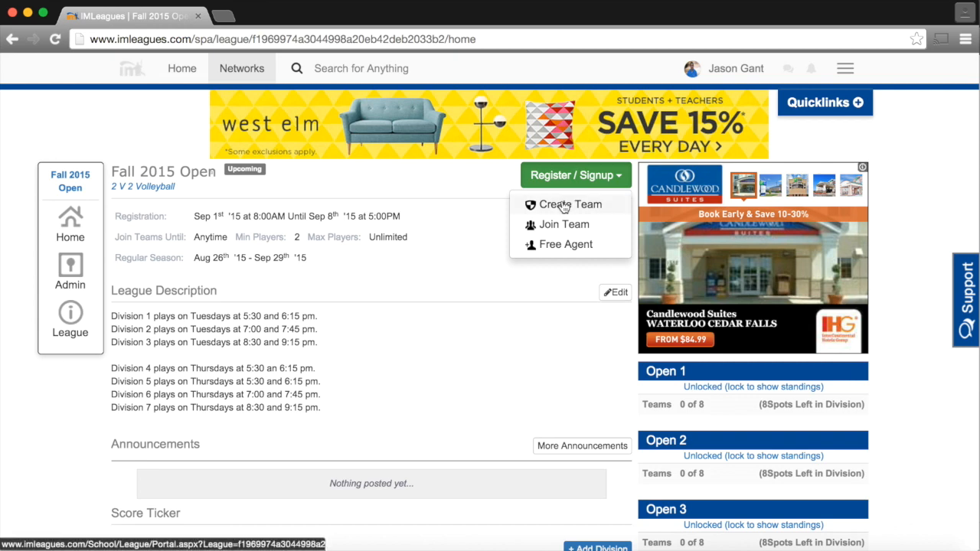
pyautogui.click(570, 204)
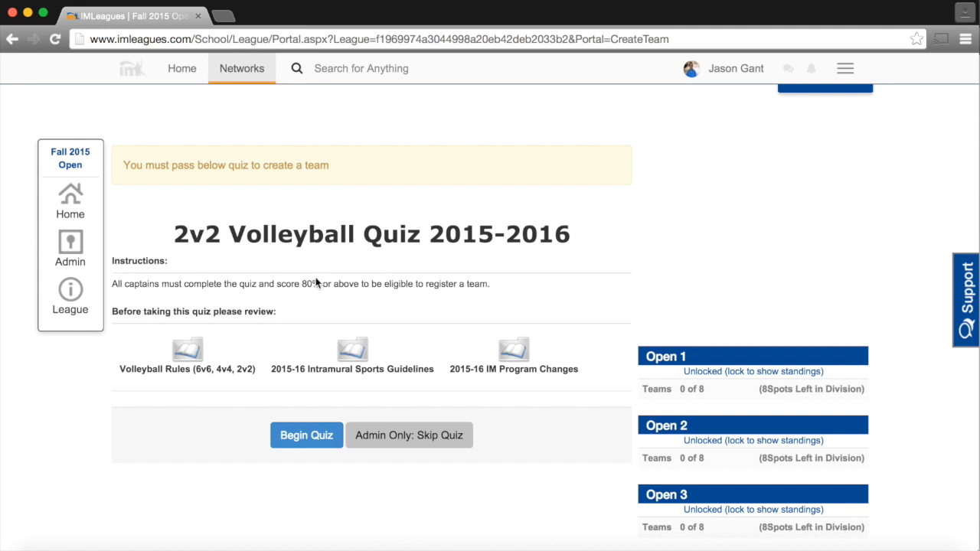
# Step: Open the Volleyball Rules (6v6, 4v4, 2v2) document from the quiz page
pyautogui.click(186, 350)
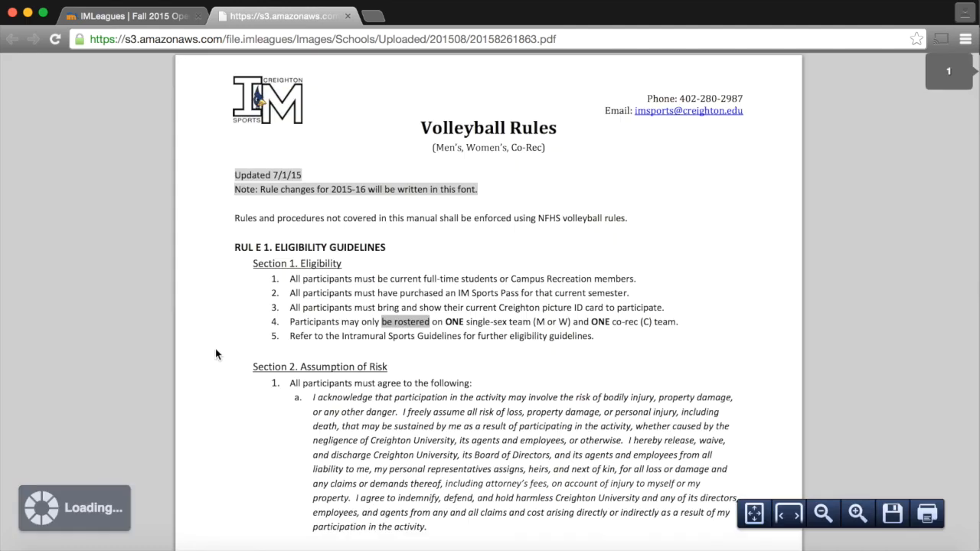
# Step: Read the 2v2 rules, then open the 2015-16 Intramural Sports Guidelines PDF
pyautogui.scroll(-3)
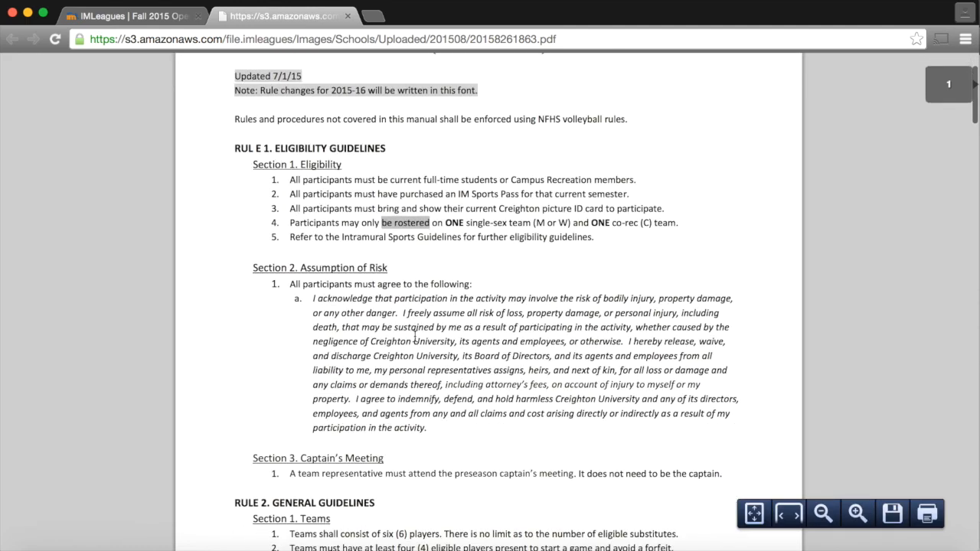
pyautogui.scroll(-3)
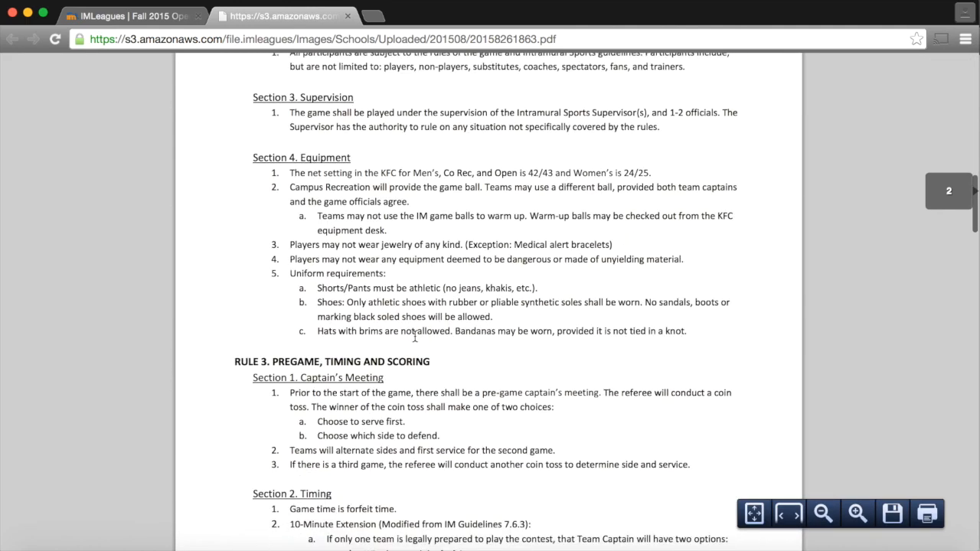
pyautogui.scroll(-3)
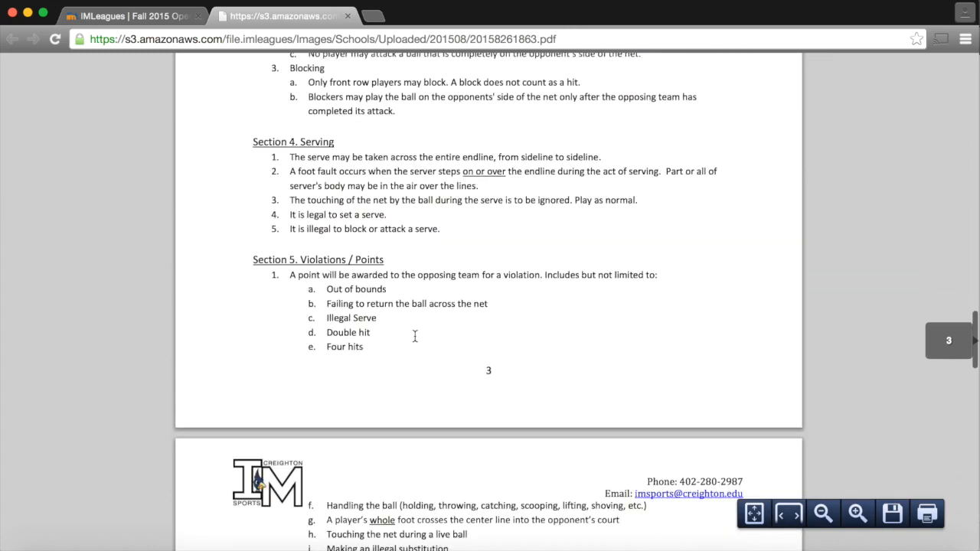
pyautogui.scroll(-3)
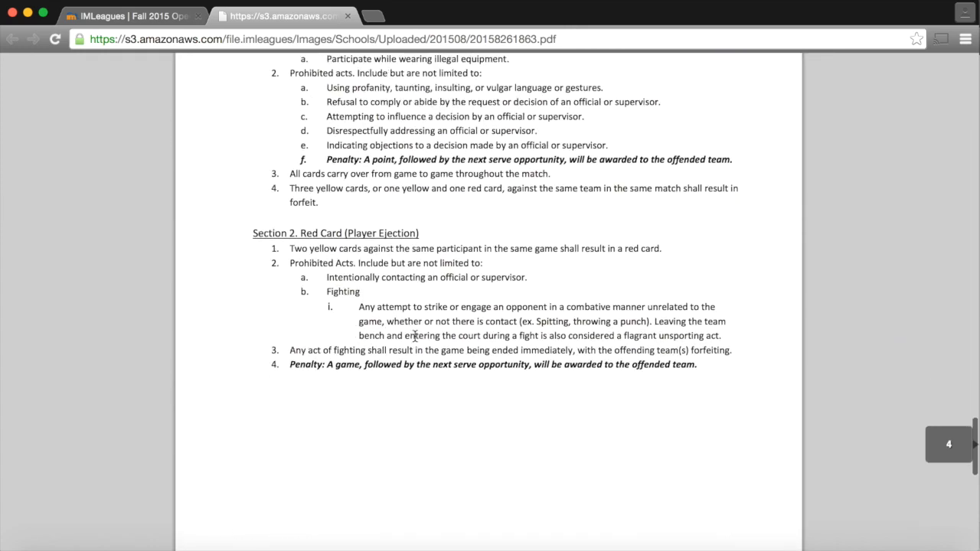
pyautogui.scroll(-3)
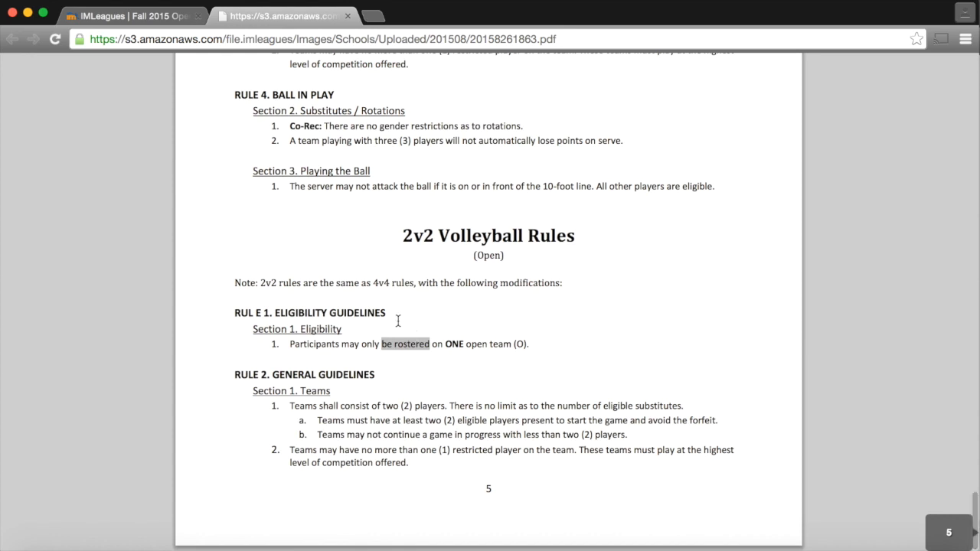
pyautogui.click(130, 15)
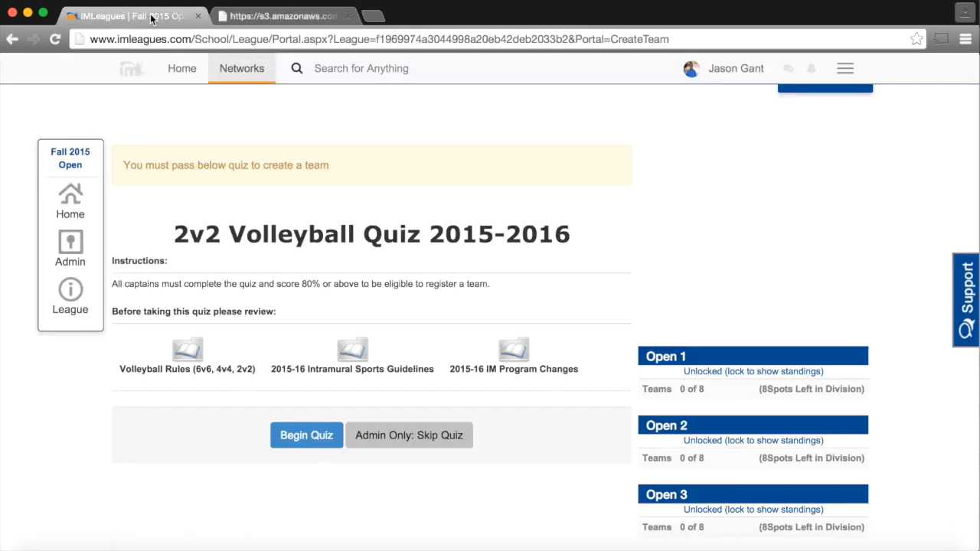
pyautogui.moveTo(352, 351)
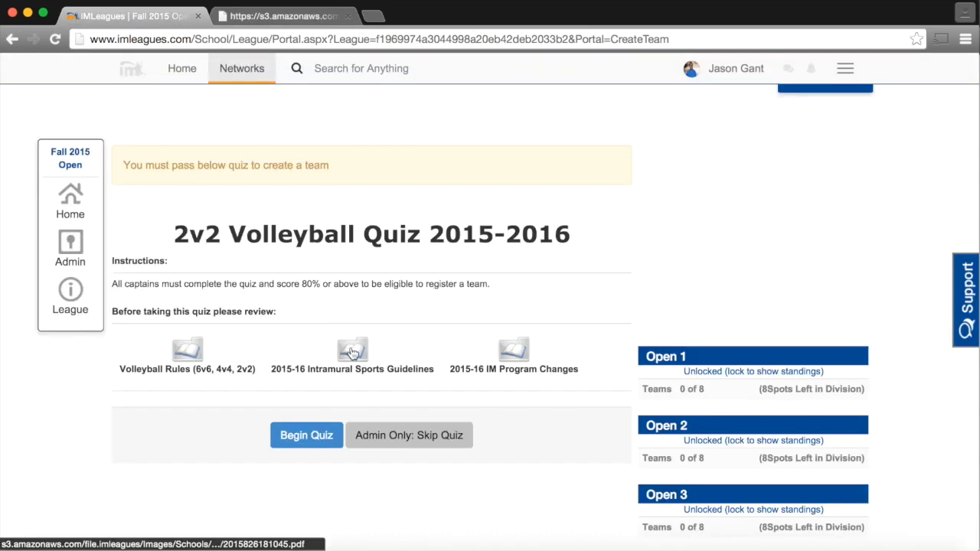
pyautogui.click(351, 350)
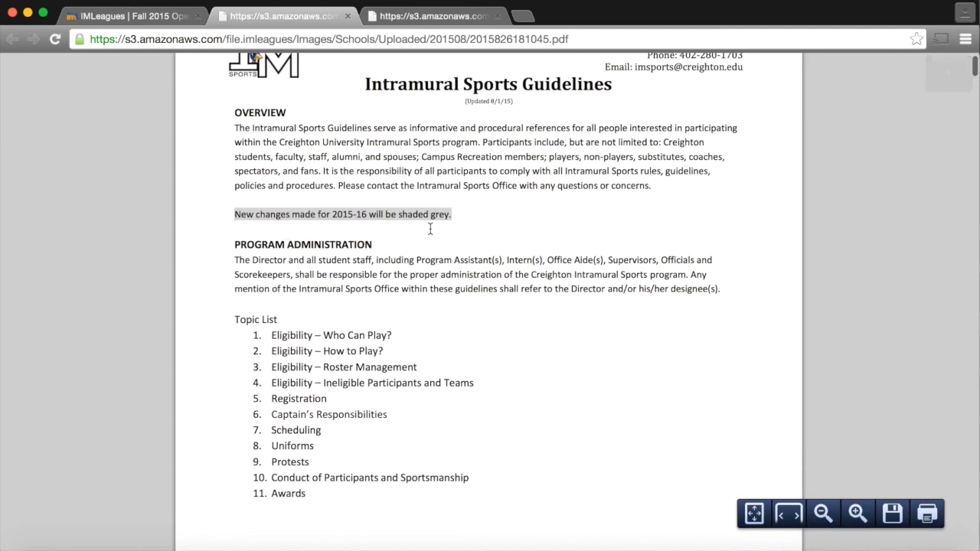
# Step: Read the guidelines PDF, then open the 2015-16 IM Program Changes document
pyautogui.scroll(-3)
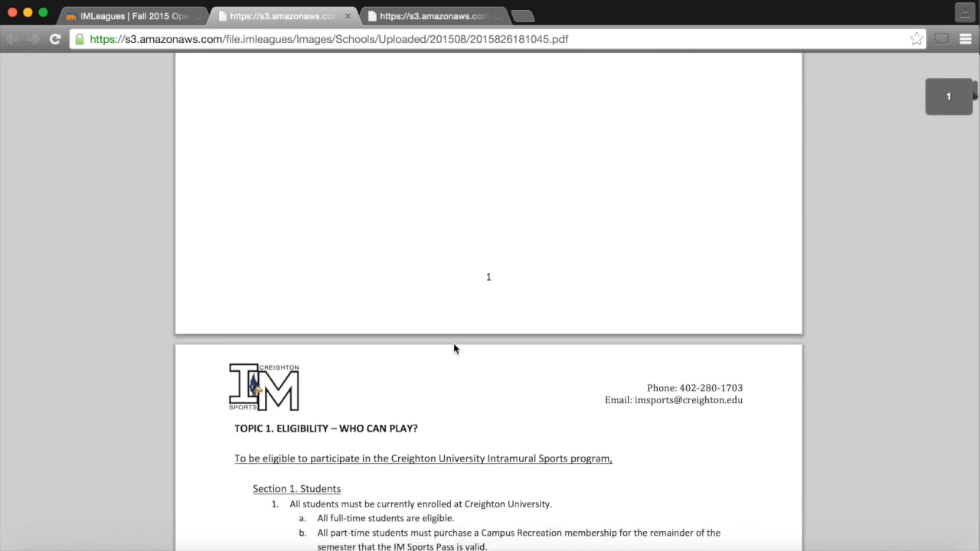
pyautogui.scroll(-3)
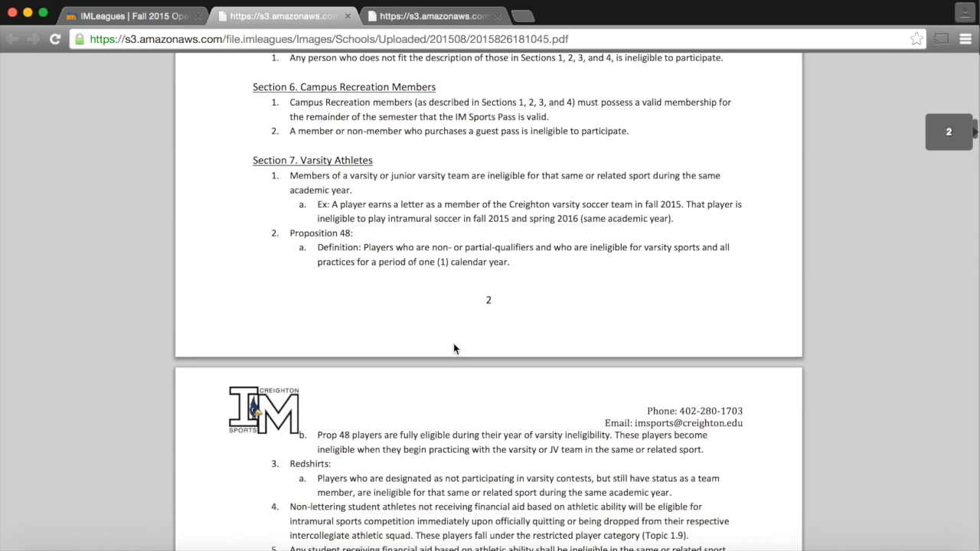
pyautogui.scroll(-3)
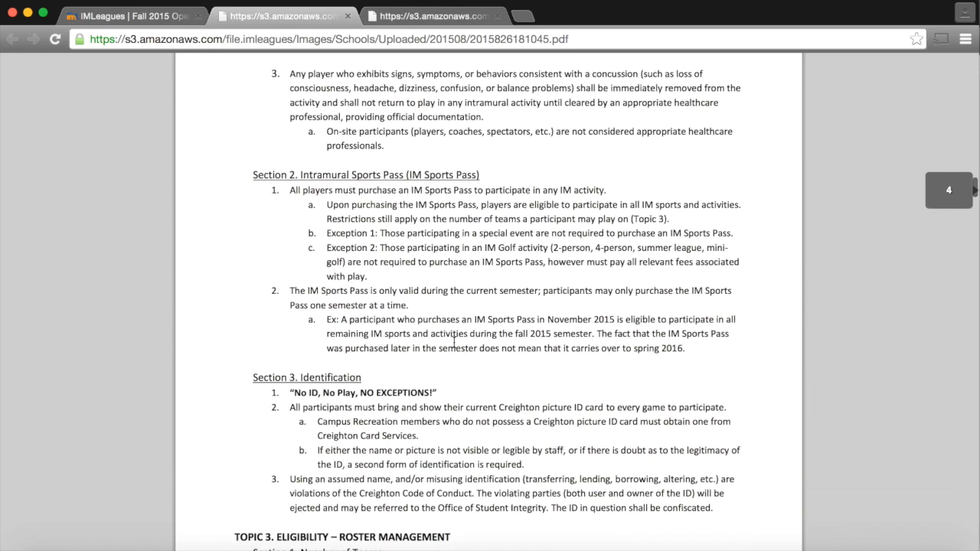
pyautogui.scroll(-3)
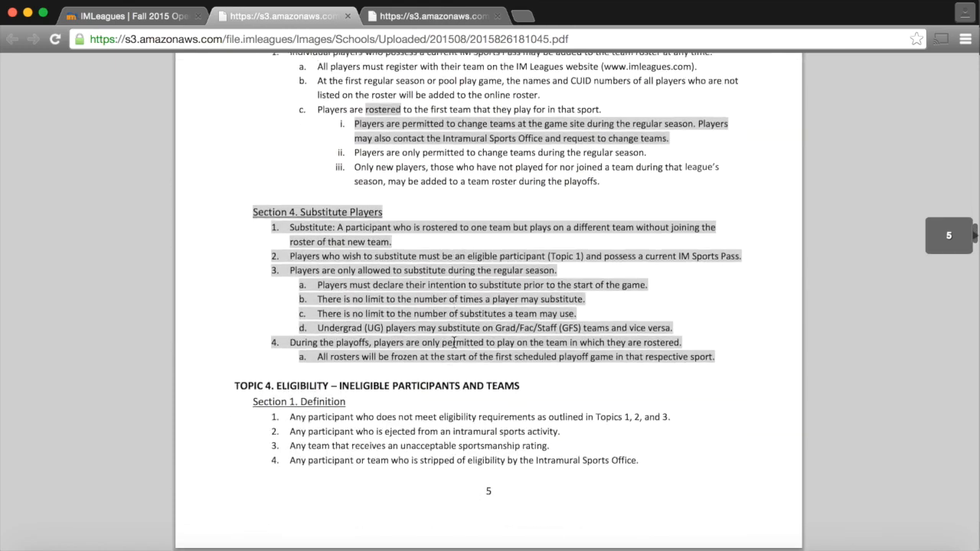
pyautogui.scroll(-3)
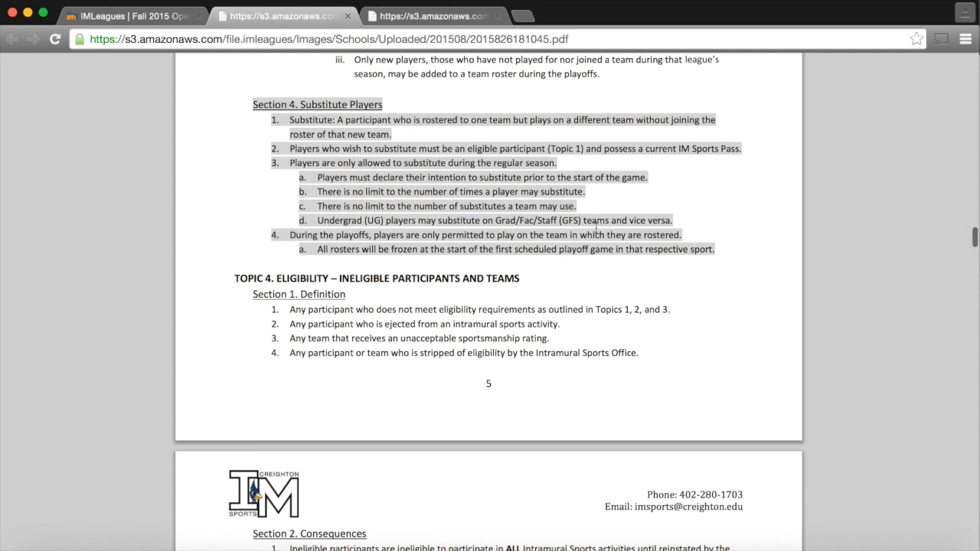
pyautogui.moveTo(725, 251)
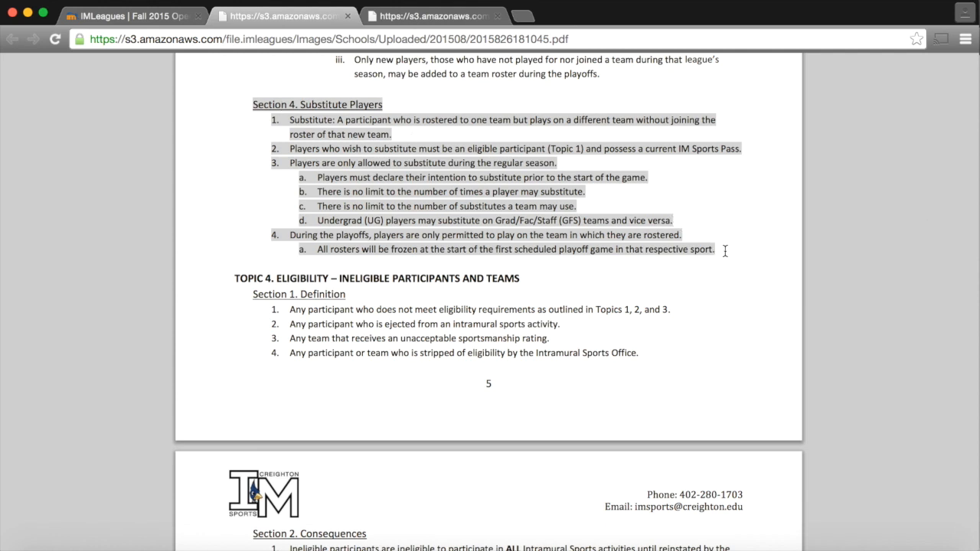
pyautogui.moveTo(285, 102)
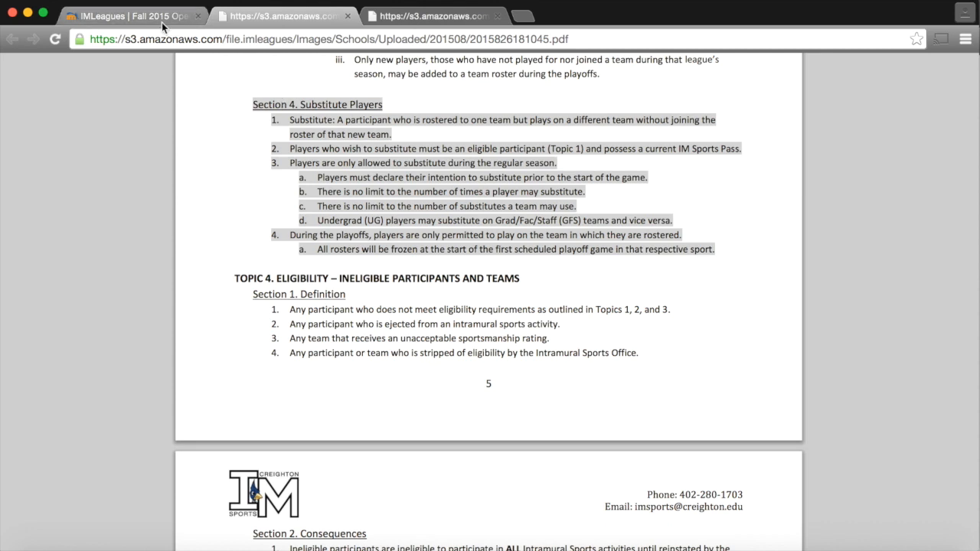
pyautogui.click(130, 15)
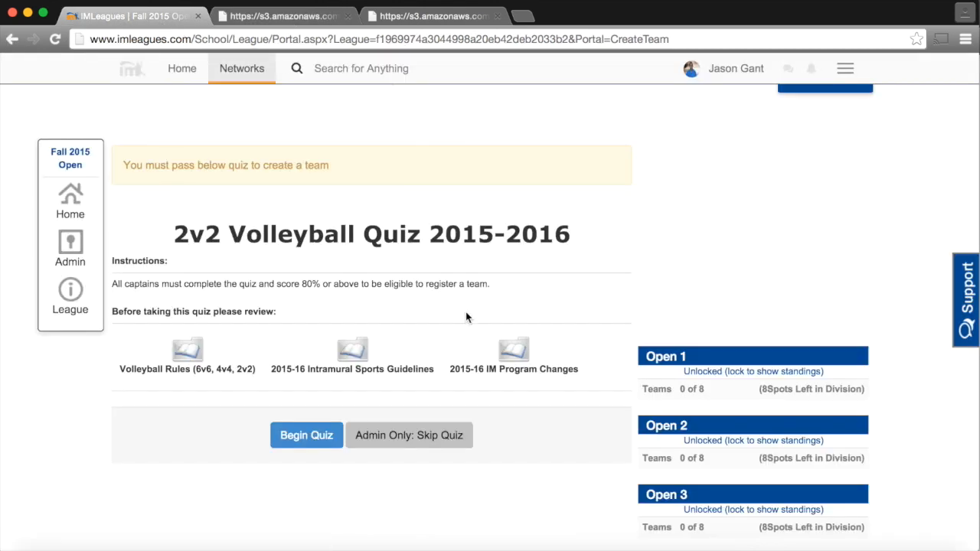
pyautogui.click(514, 350)
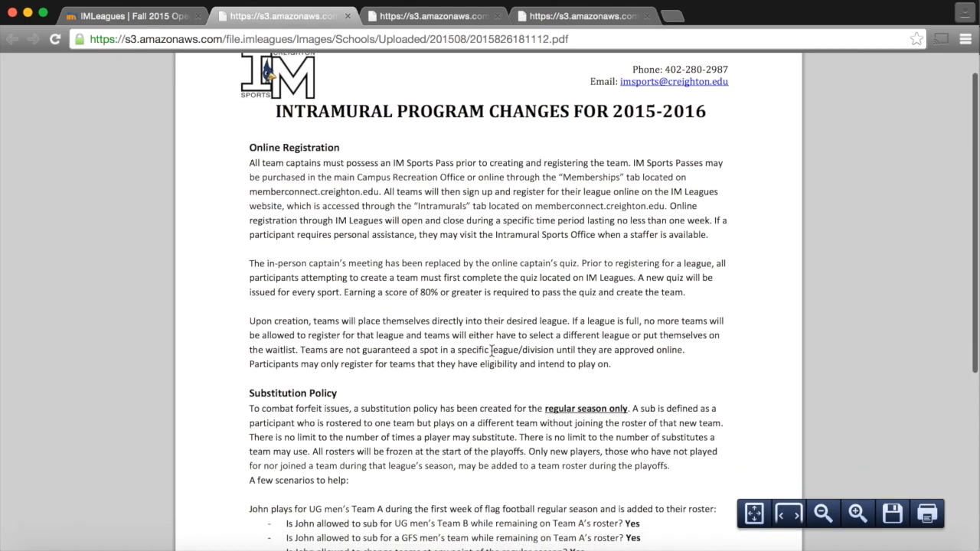
# Step: Read through the Program Changes PDF and return to the quiz tab
pyautogui.scroll(-3)
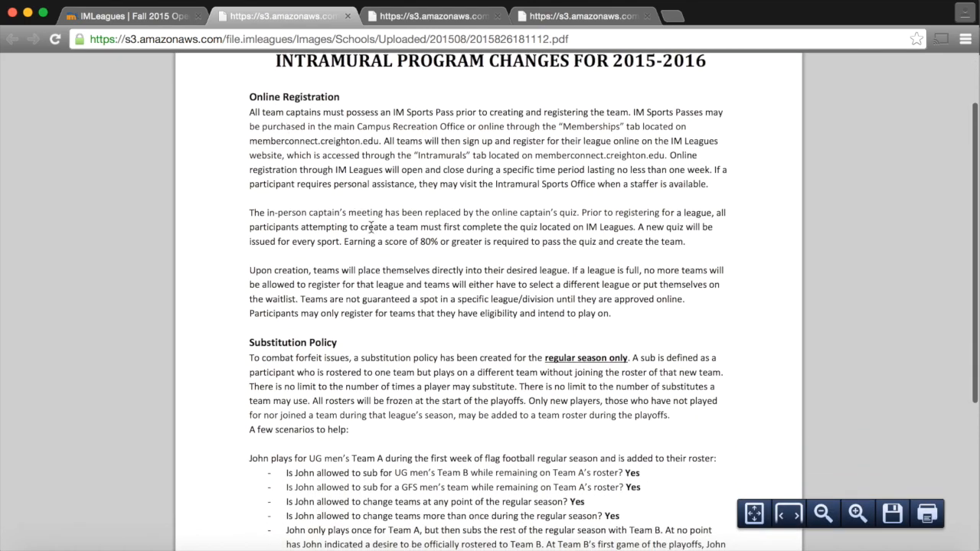
pyautogui.scroll(-3)
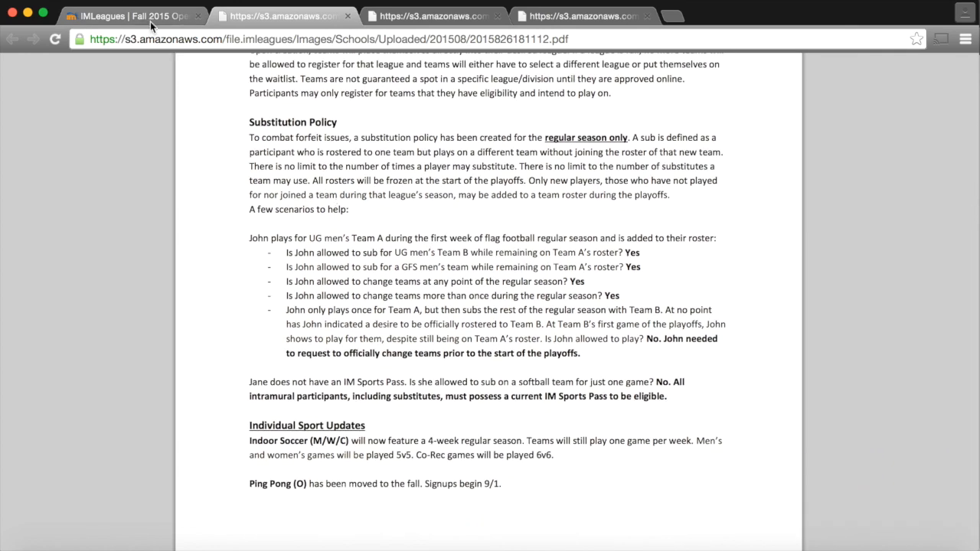
pyautogui.click(130, 16)
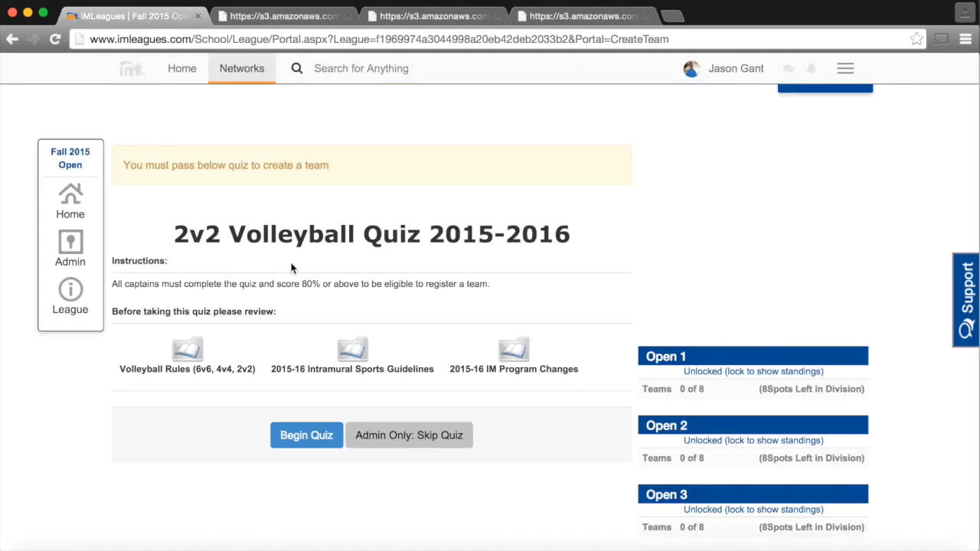
# Step: Take the 2v2 volleyball captain's quiz, scoring 20 of 20, and continue
pyautogui.click(307, 435)
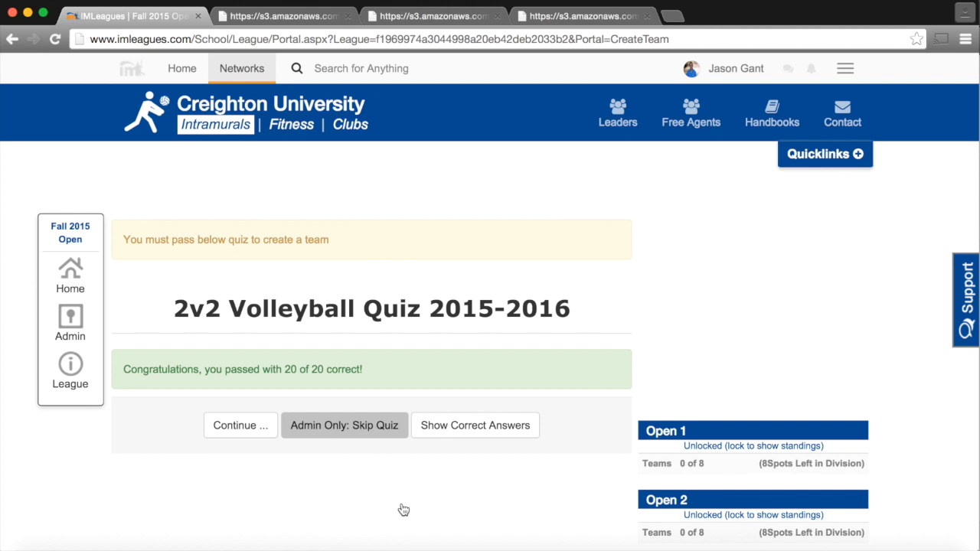
pyautogui.scroll(-3)
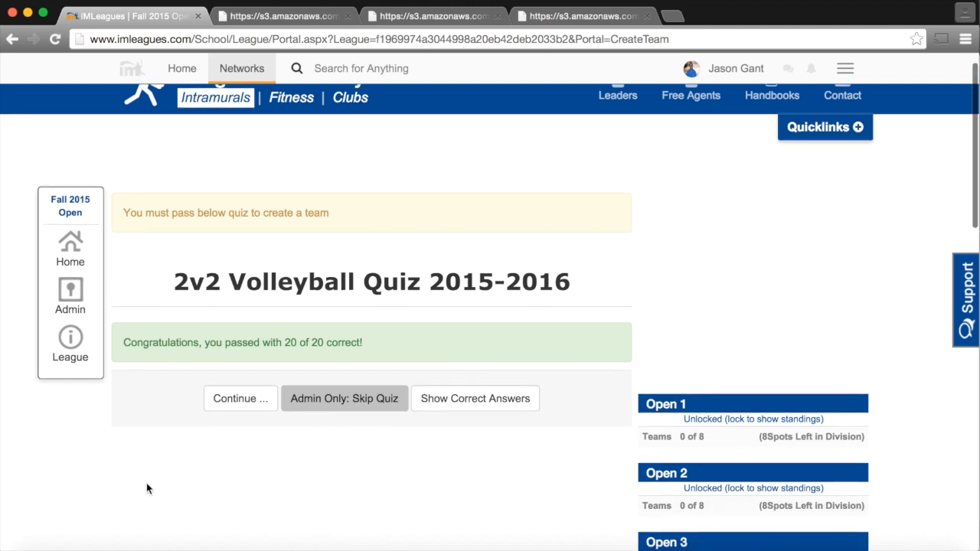
pyautogui.scroll(-3)
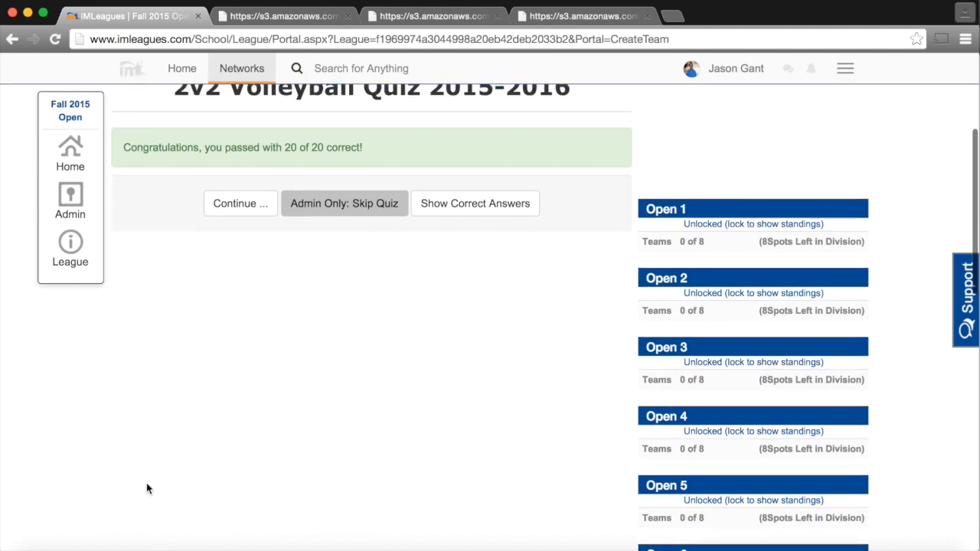
pyautogui.scroll(3)
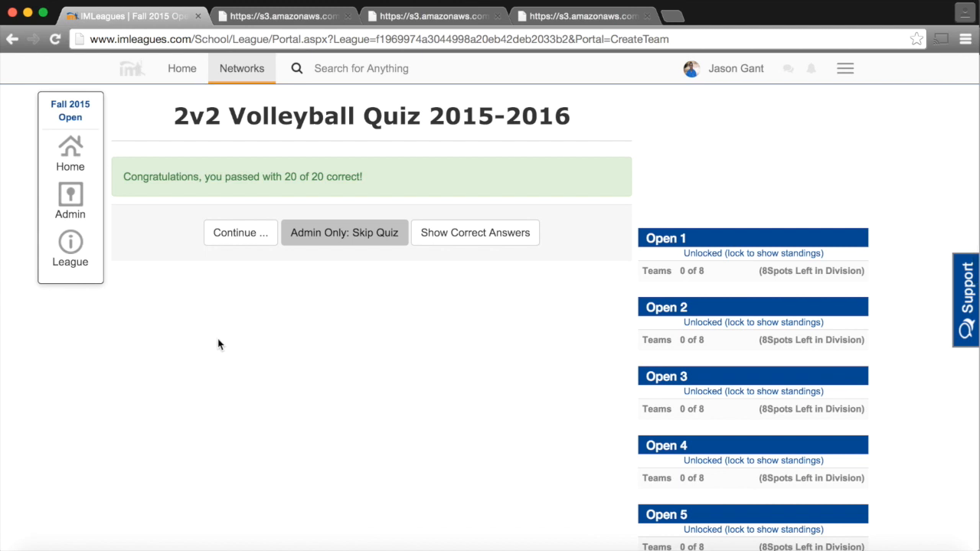
pyautogui.moveTo(240, 232)
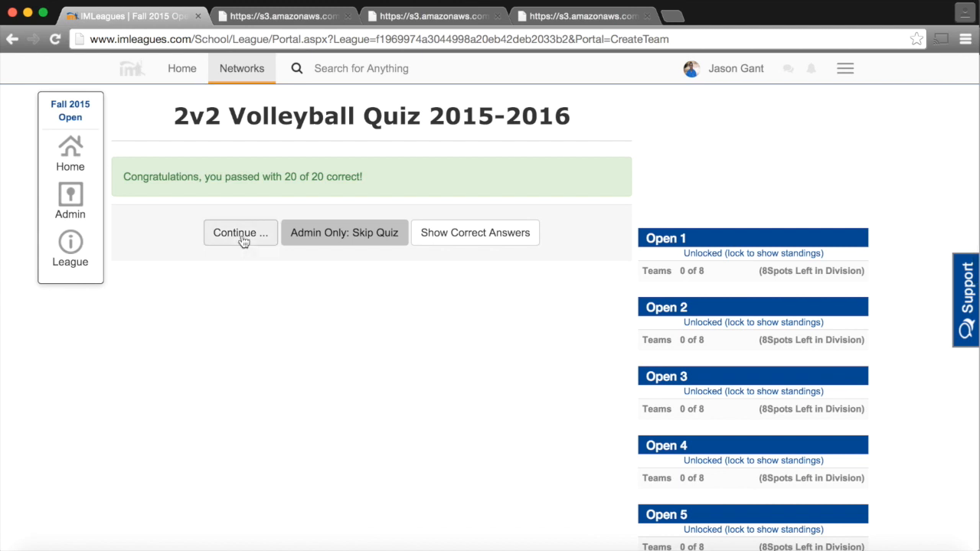
pyautogui.click(240, 232)
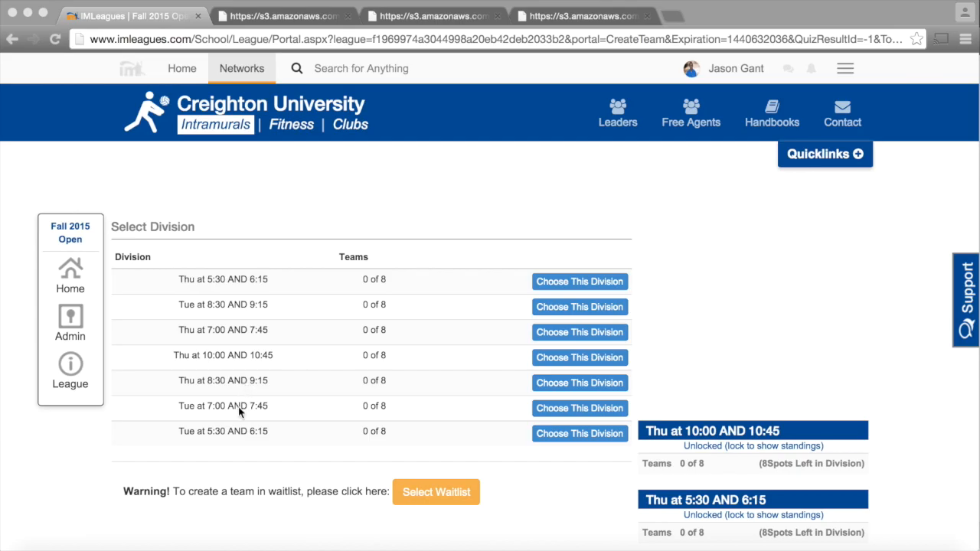
pyautogui.moveTo(235, 431)
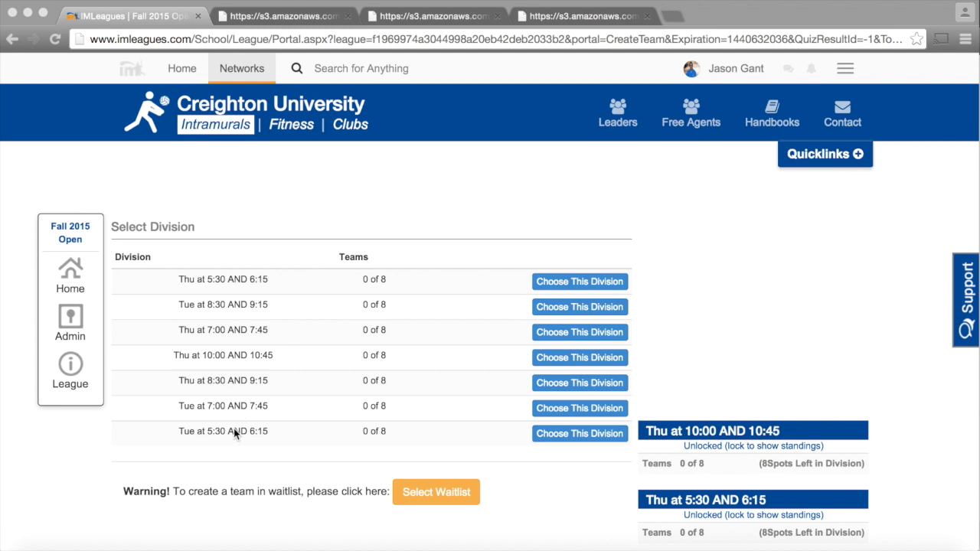
pyautogui.moveTo(541, 438)
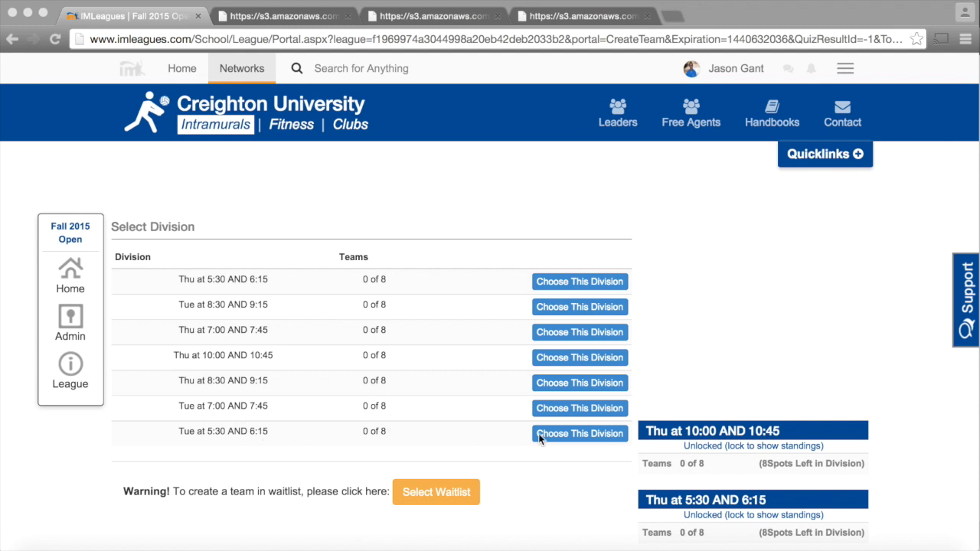
pyautogui.moveTo(571, 435)
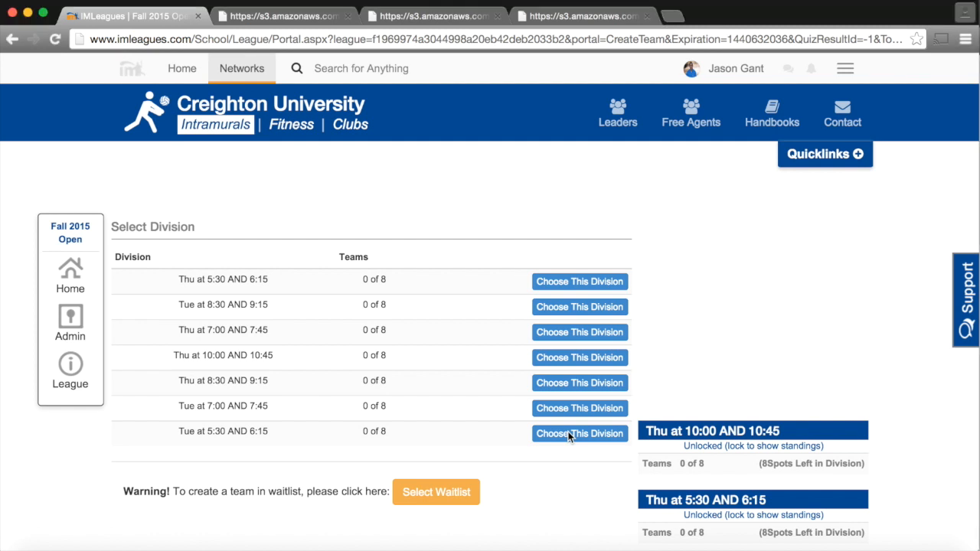
pyautogui.moveTo(562, 435)
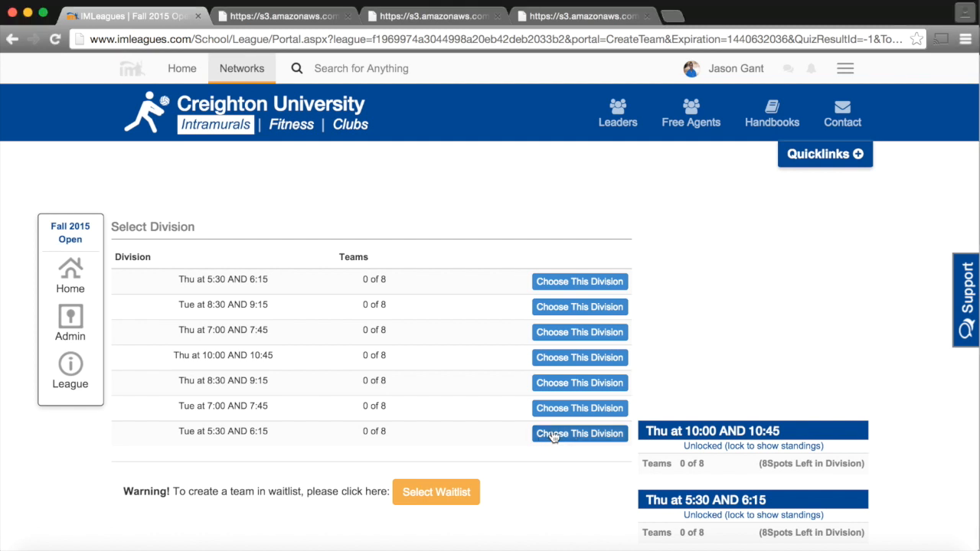
# Step: Choose the Tue at 5:30 AND 6:15 division for the new team
pyautogui.click(579, 433)
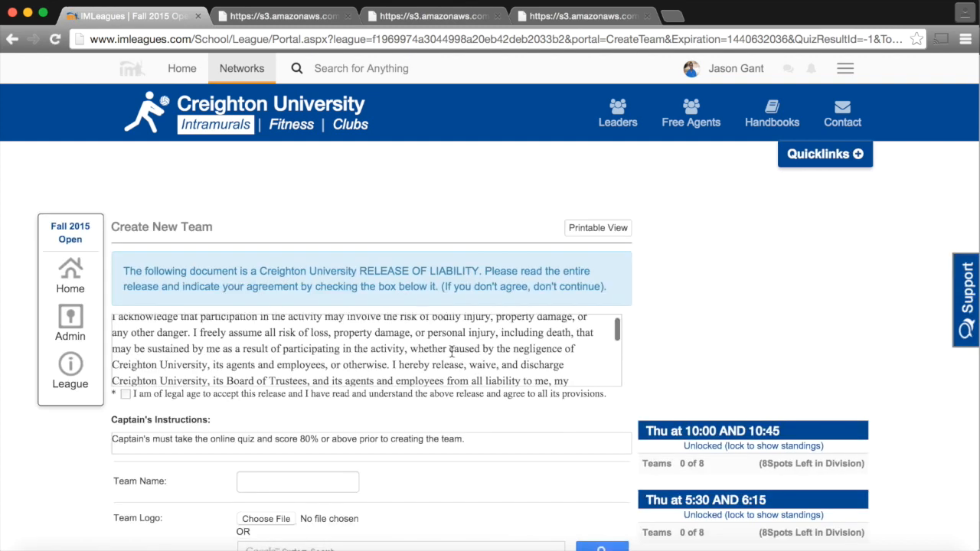
# Step: Agree to the release of liability and enter the team name 'Creighton Bluejays'
pyautogui.scroll(-3)
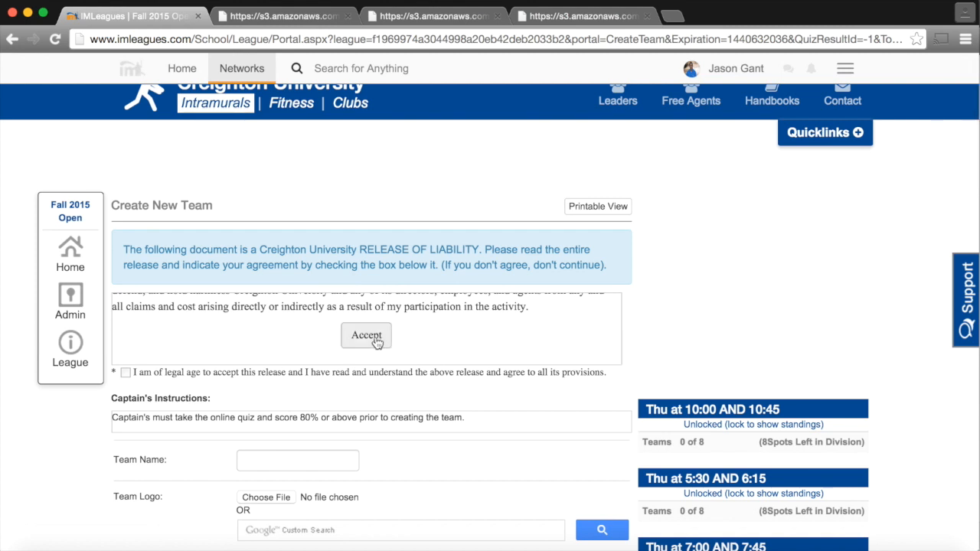
pyautogui.click(366, 336)
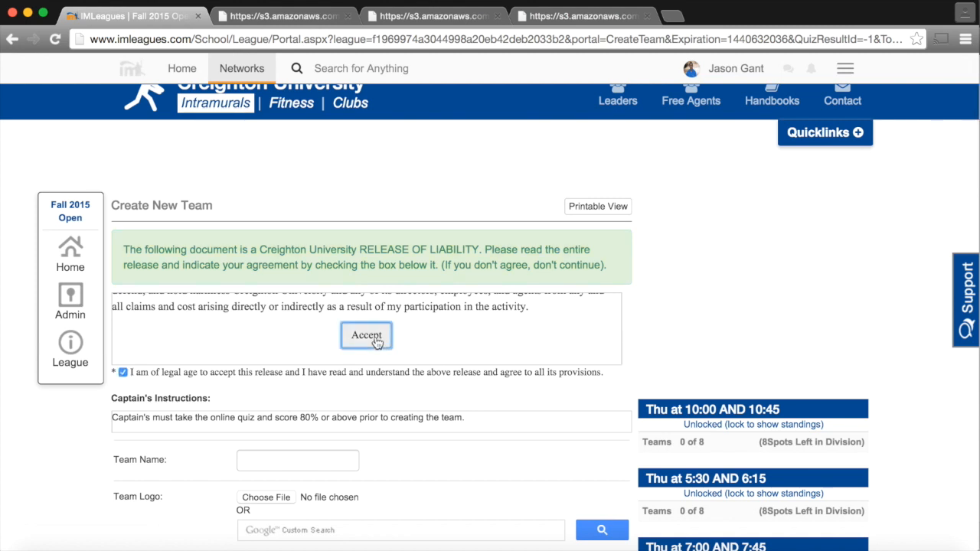
pyautogui.scroll(-3)
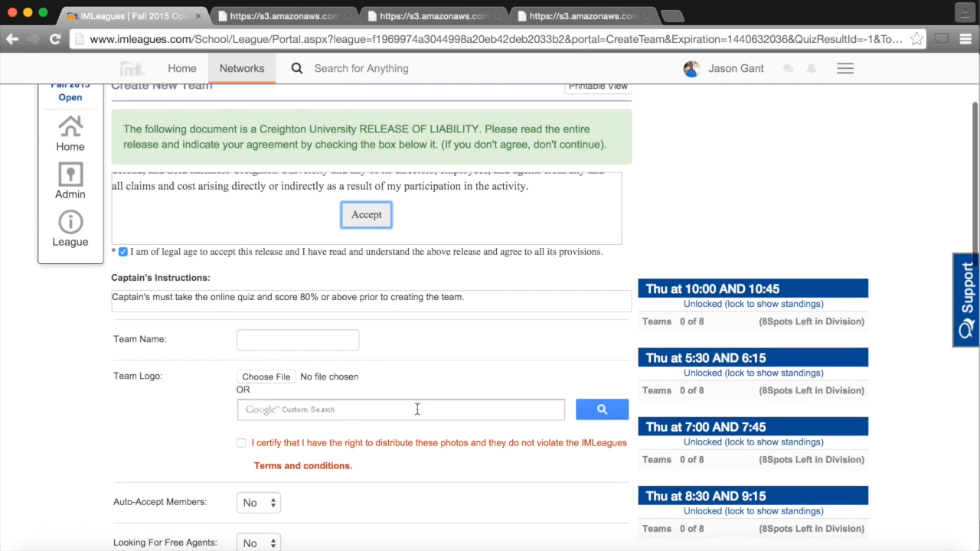
pyautogui.click(297, 339)
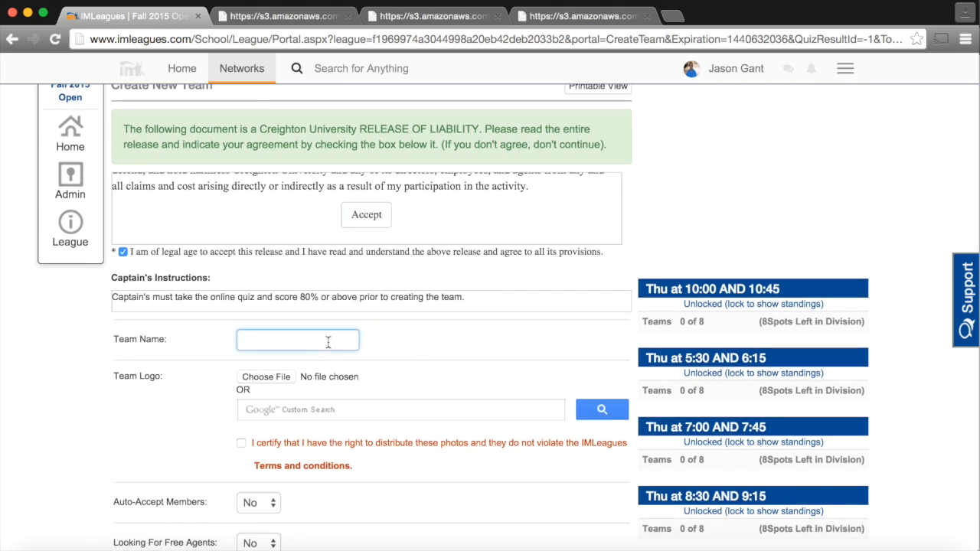
pyautogui.write('Creighton B')
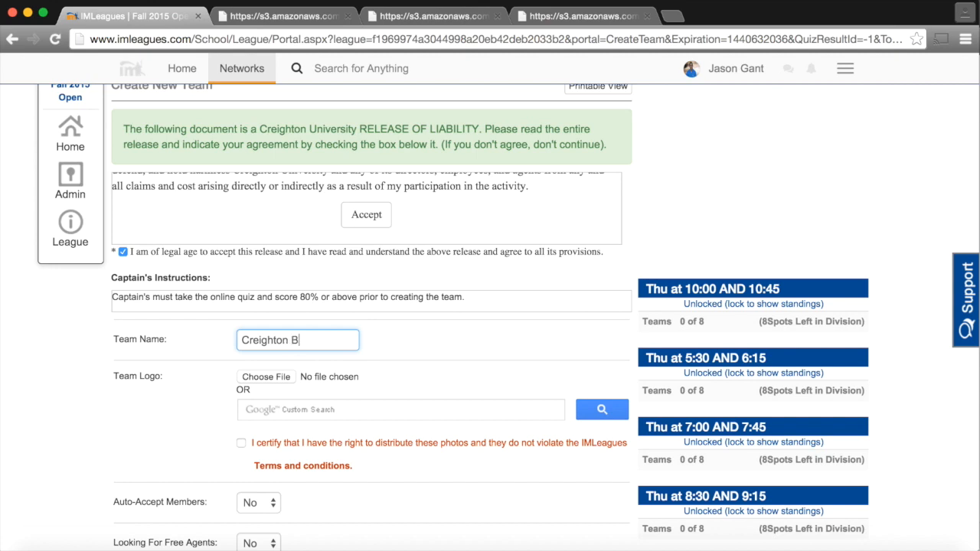
pyautogui.write('luejays')
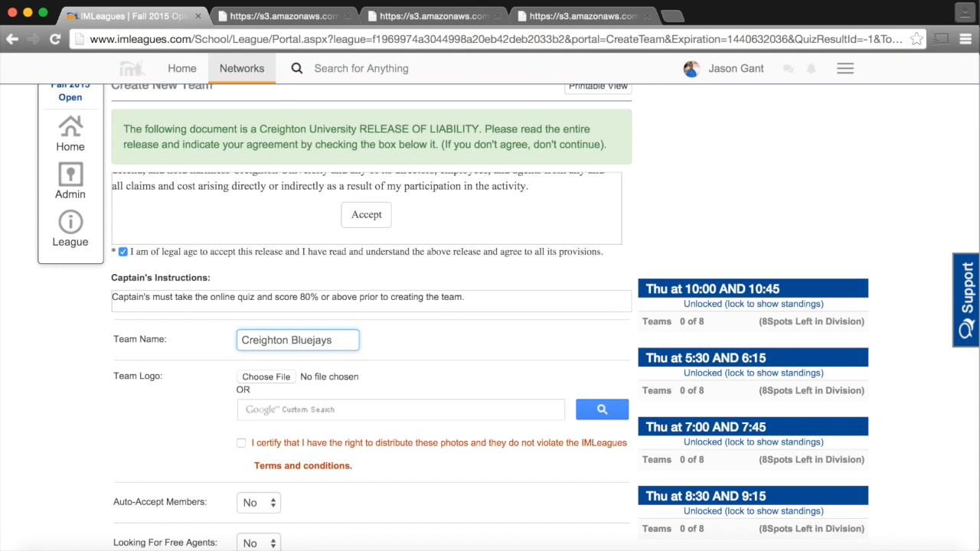
# Step: Review the game reminder timing options and create the team
pyautogui.scroll(-3)
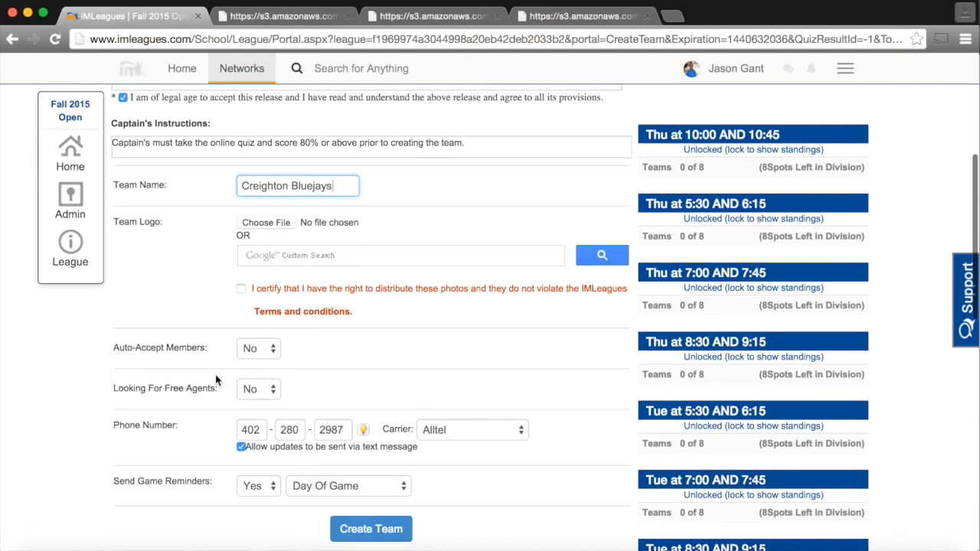
pyautogui.scroll(-3)
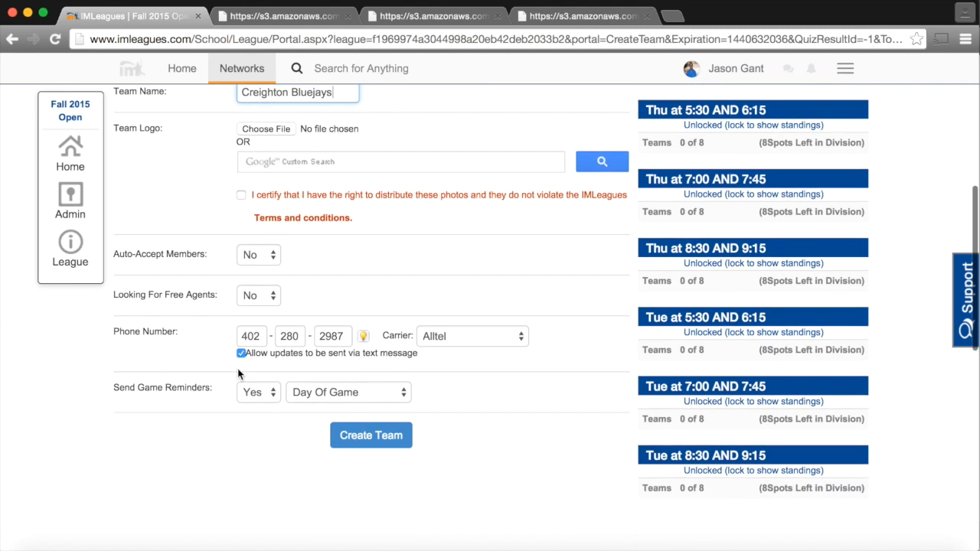
pyautogui.moveTo(259, 365)
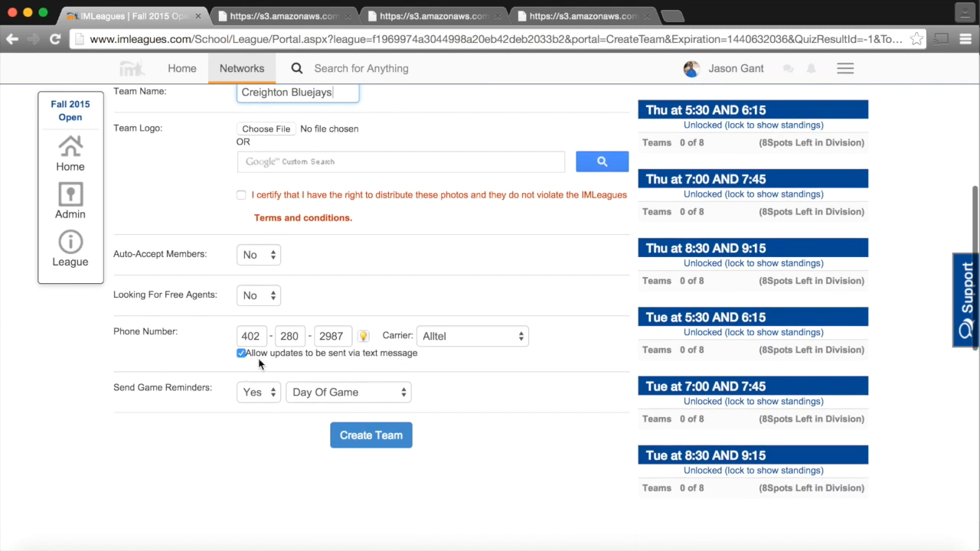
pyautogui.moveTo(375, 362)
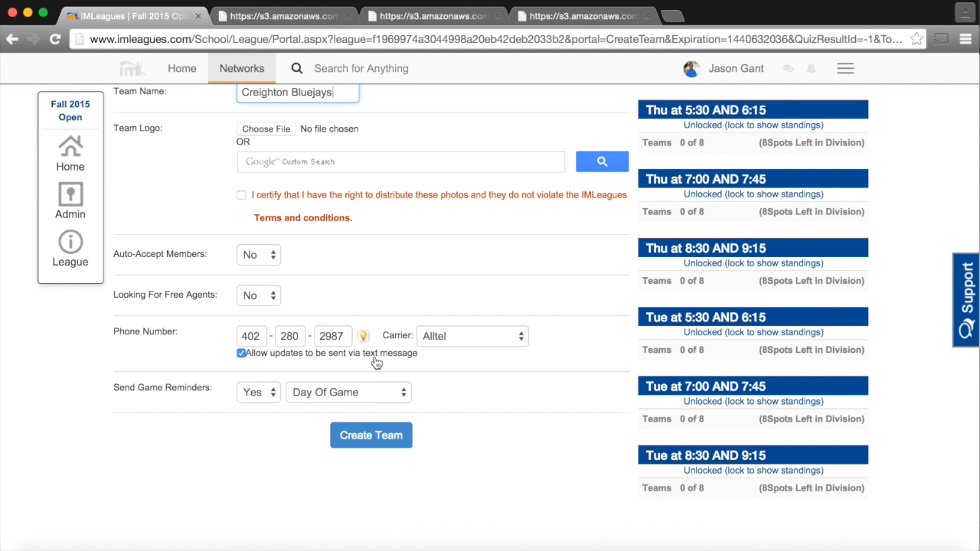
pyautogui.moveTo(328, 368)
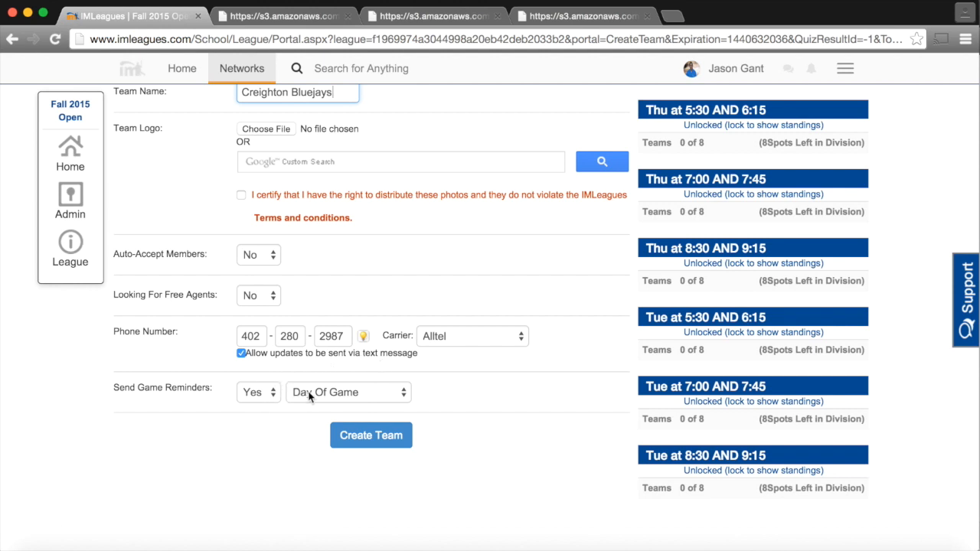
pyautogui.click(346, 392)
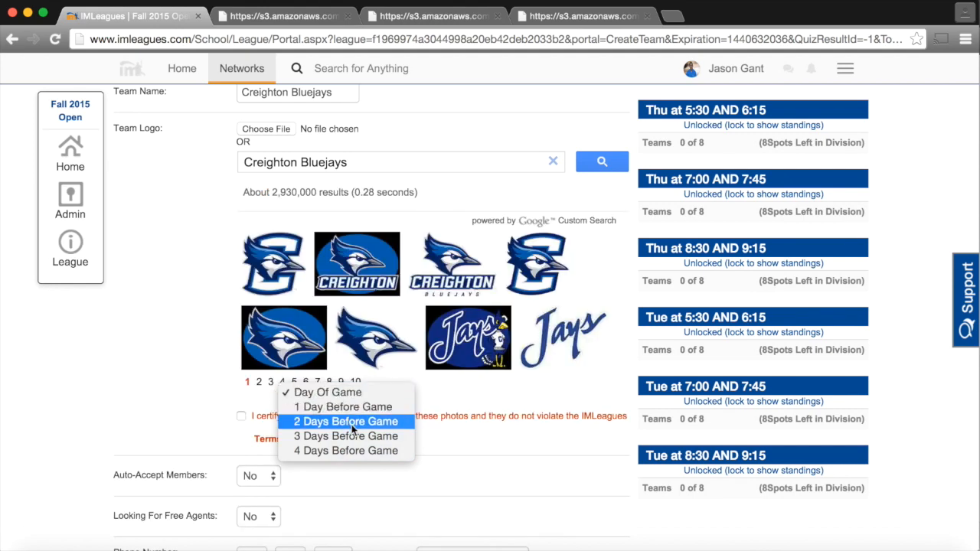
pyautogui.moveTo(344, 392)
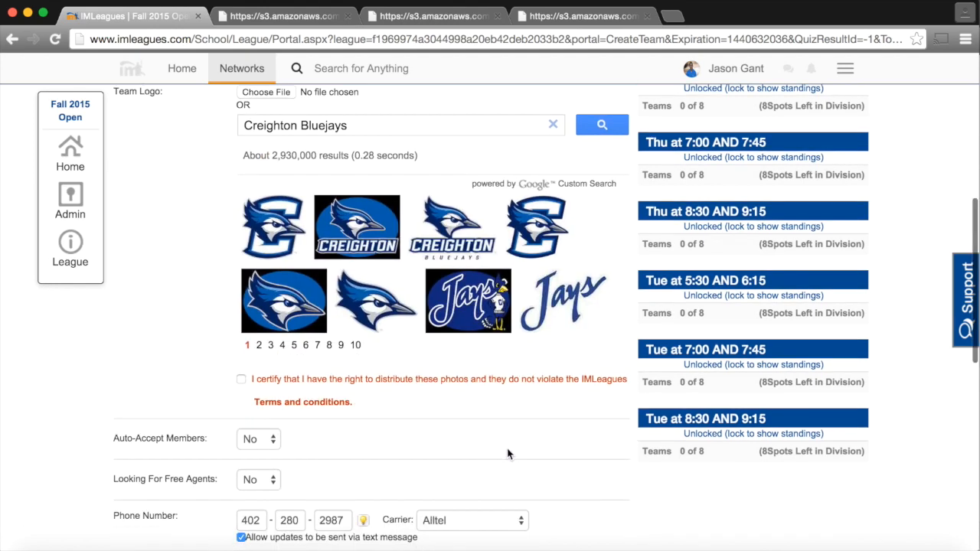
pyautogui.scroll(-3)
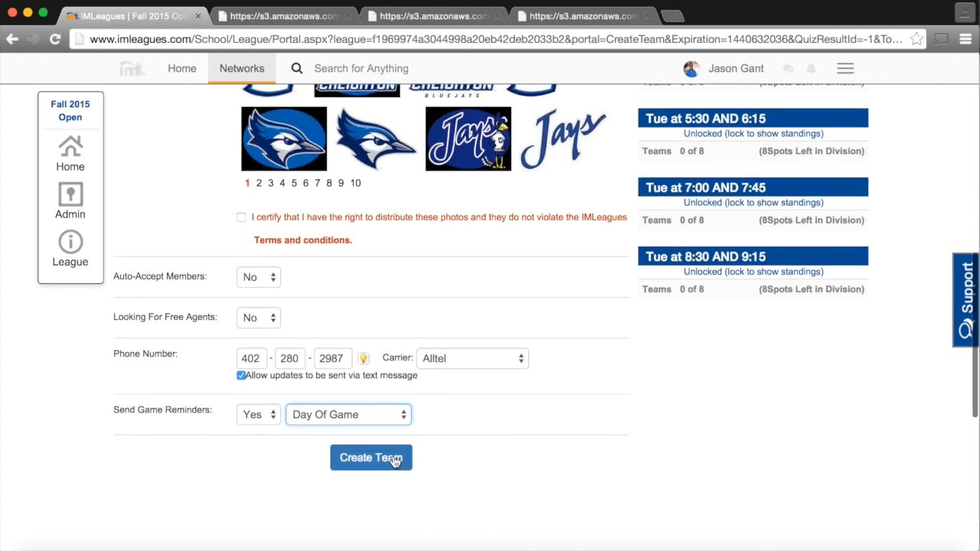
pyautogui.click(371, 457)
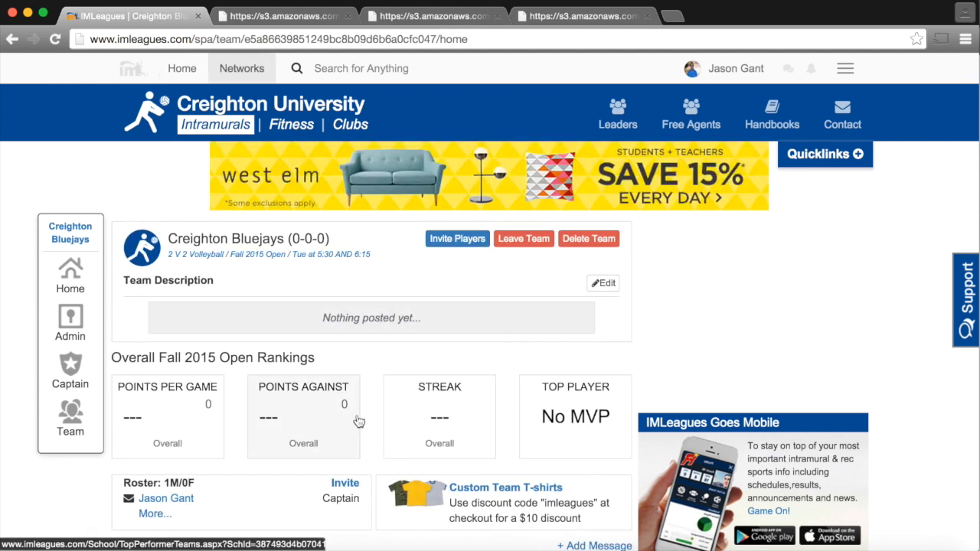
# Step: Open Team Settings from the Captain menu, then go to the Tue at 5:30 AND 6:15 division page
pyautogui.scroll(-3)
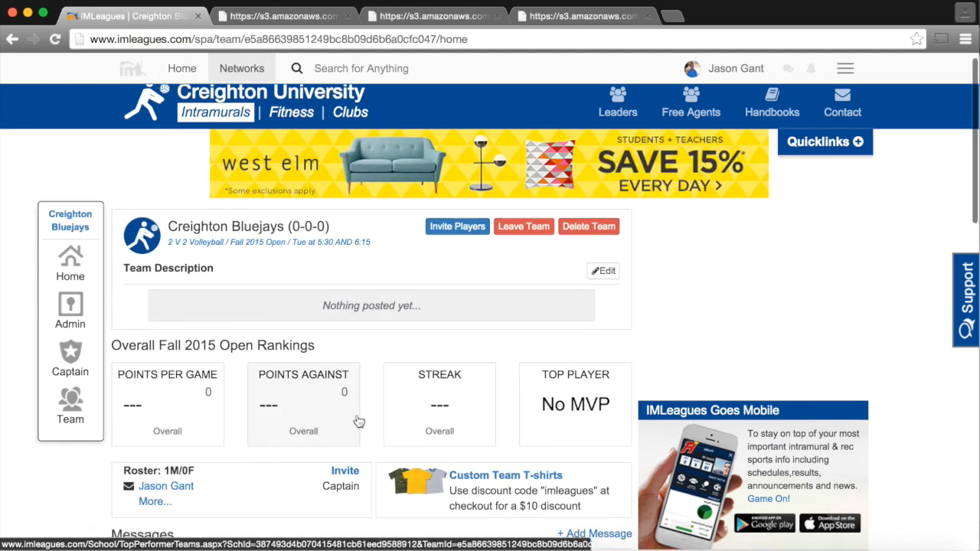
pyautogui.scroll(-3)
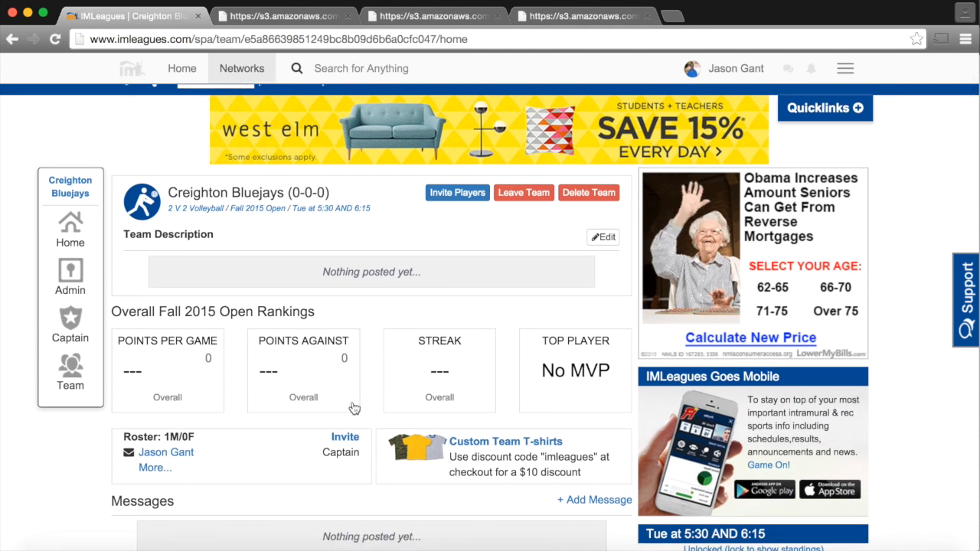
pyautogui.moveTo(373, 268)
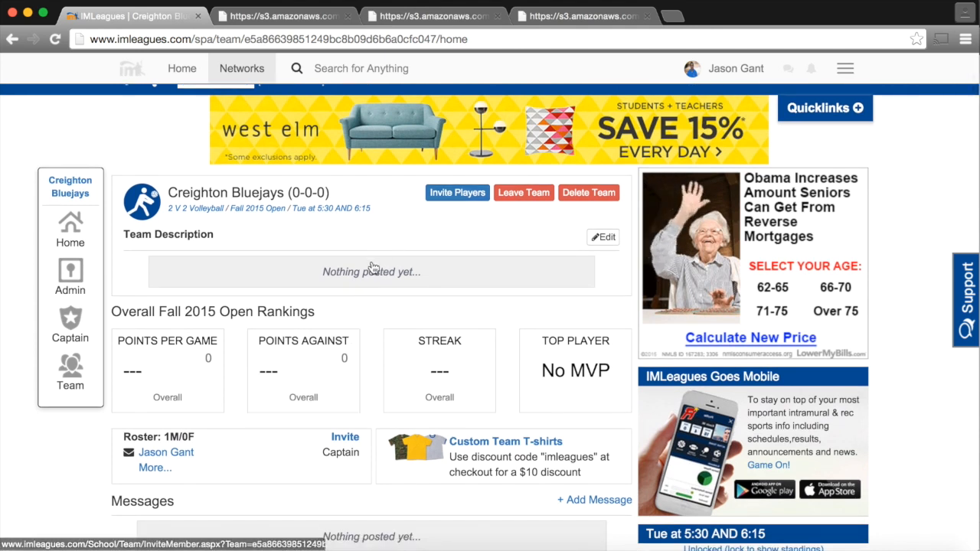
pyautogui.click(70, 366)
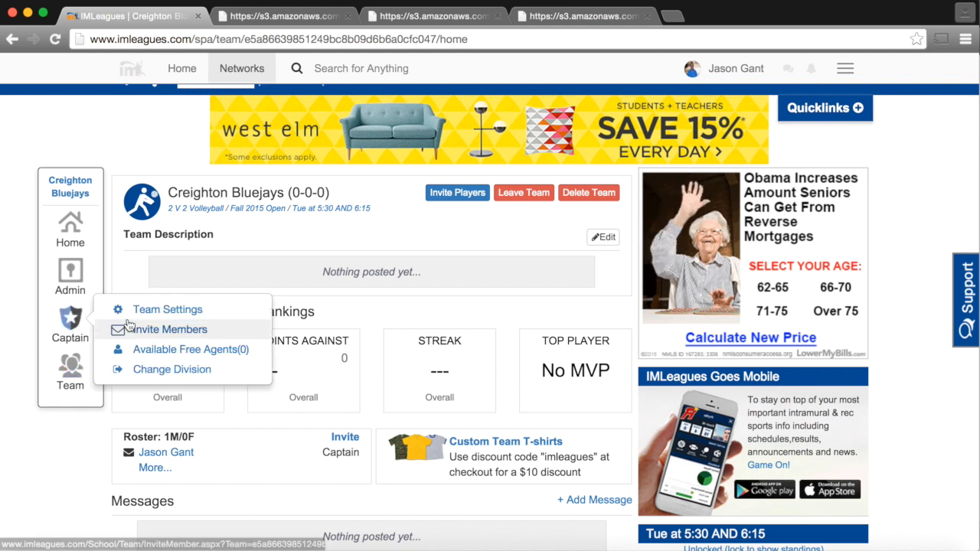
pyautogui.moveTo(167, 310)
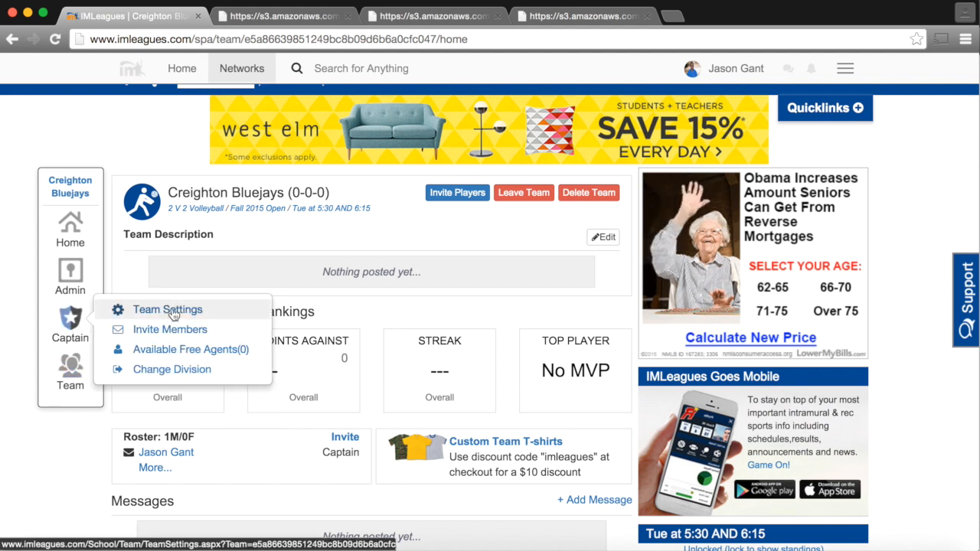
pyautogui.click(167, 309)
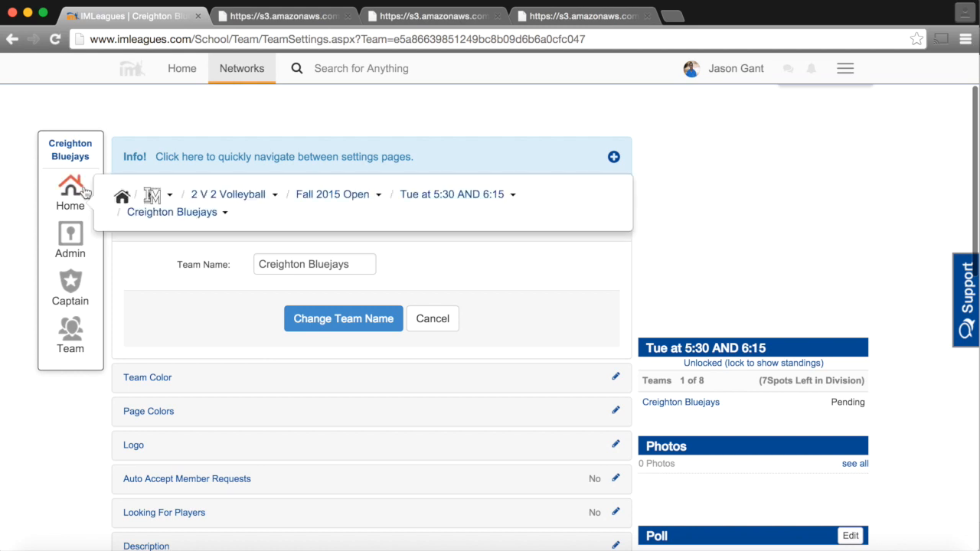
pyautogui.moveTo(429, 194)
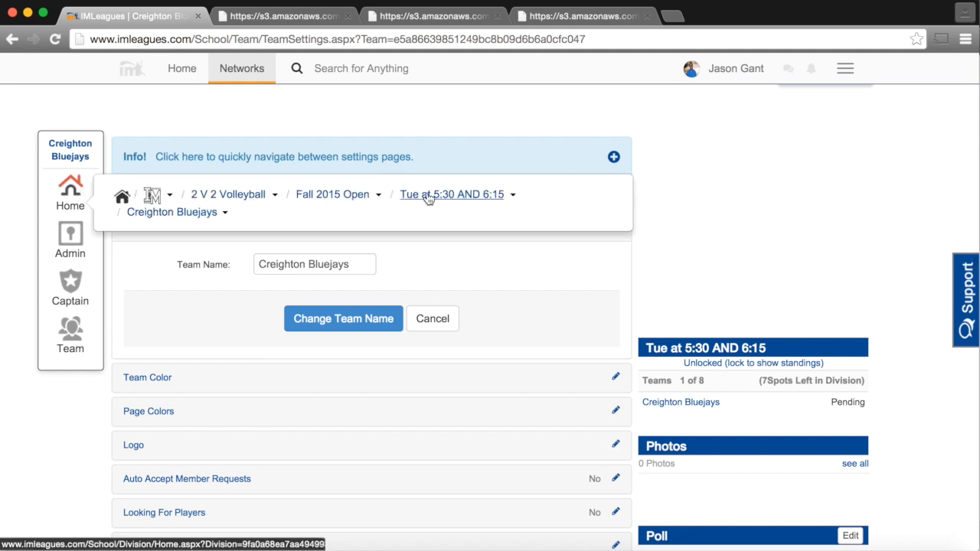
pyautogui.click(452, 194)
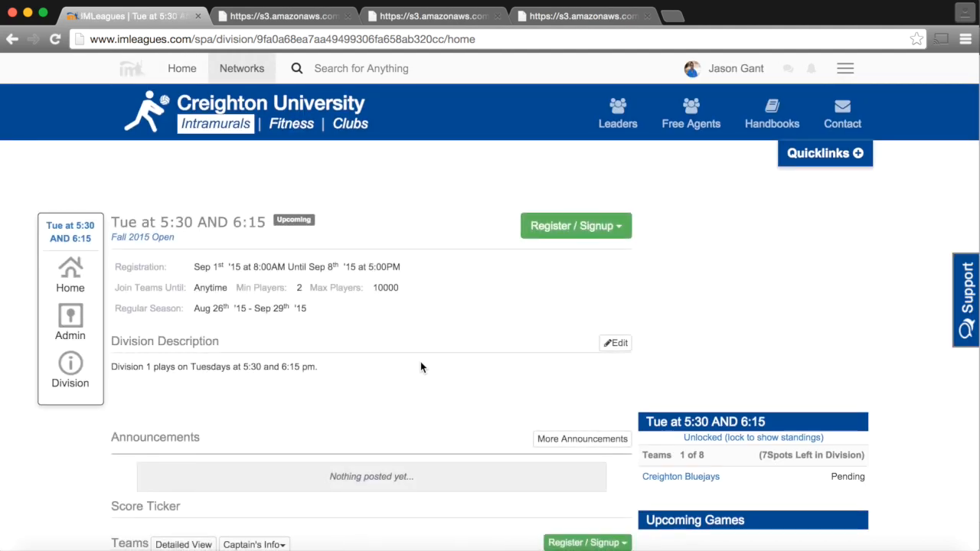
# Step: Review the division's Teams list, then open the division's game schedule
pyautogui.scroll(-3)
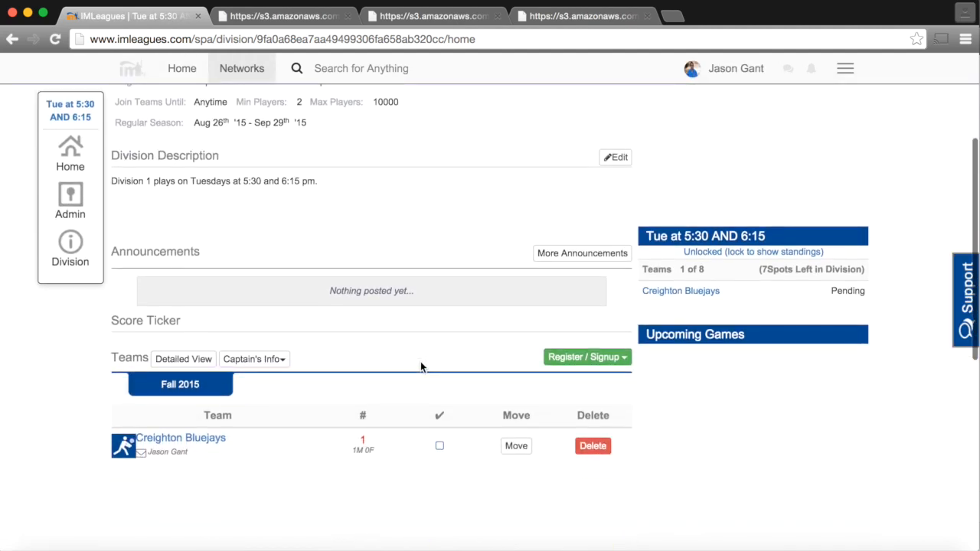
pyautogui.scroll(3)
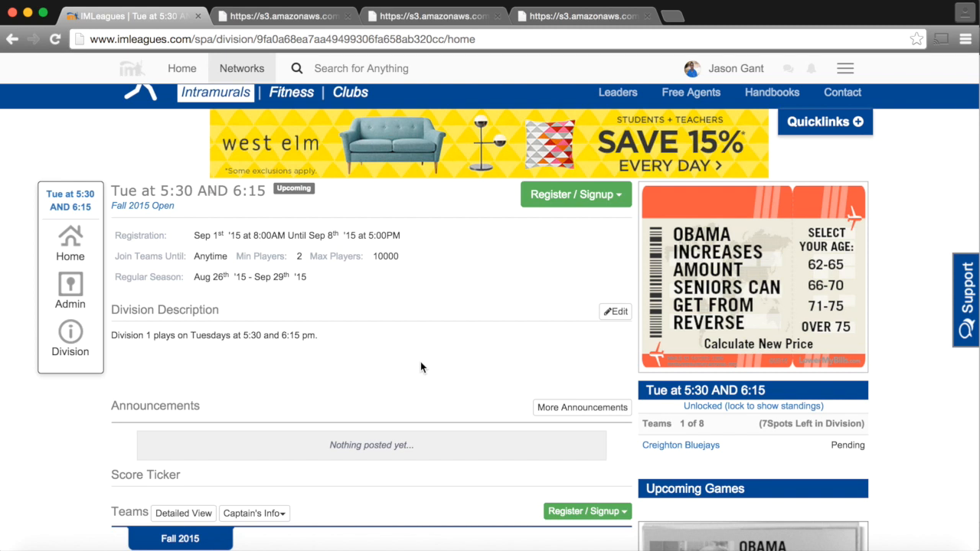
pyautogui.click(70, 331)
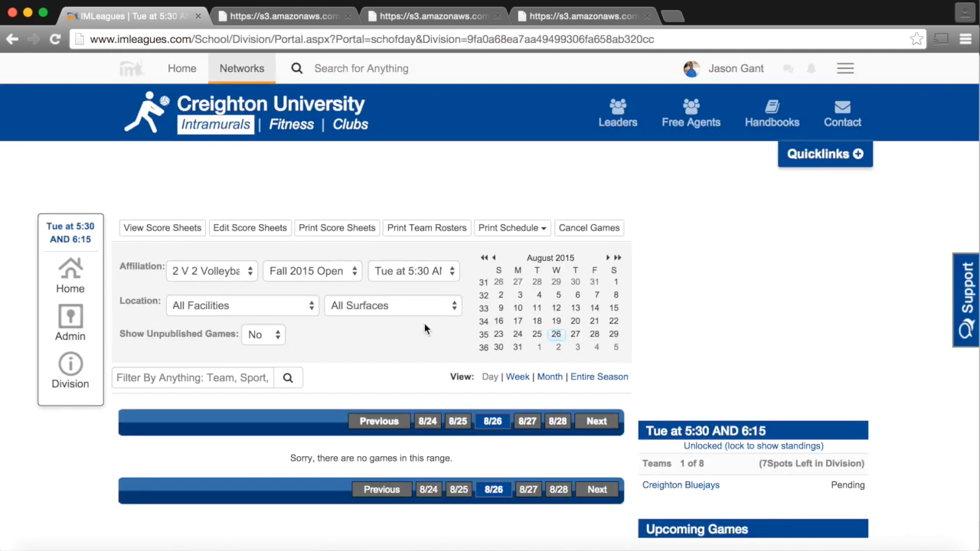
pyautogui.moveTo(599, 376)
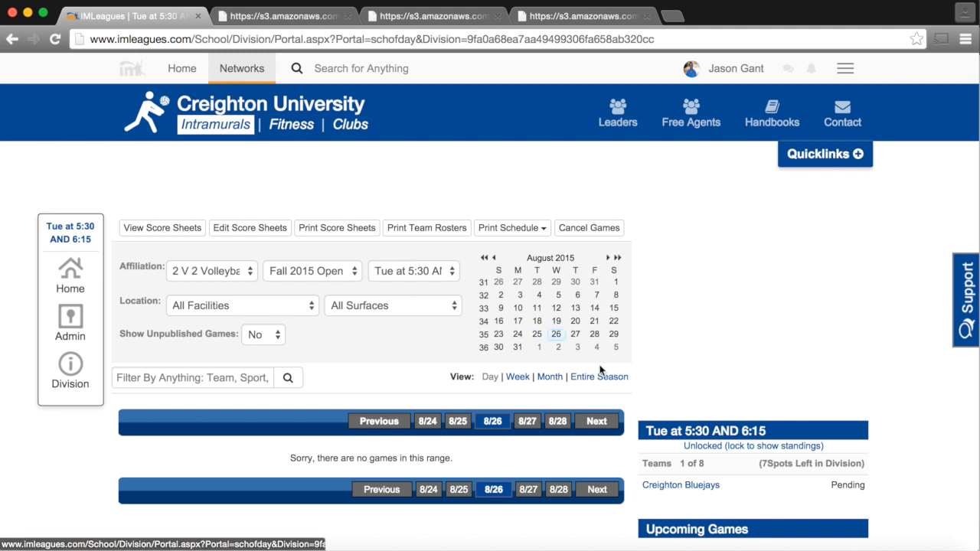
pyautogui.moveTo(355, 352)
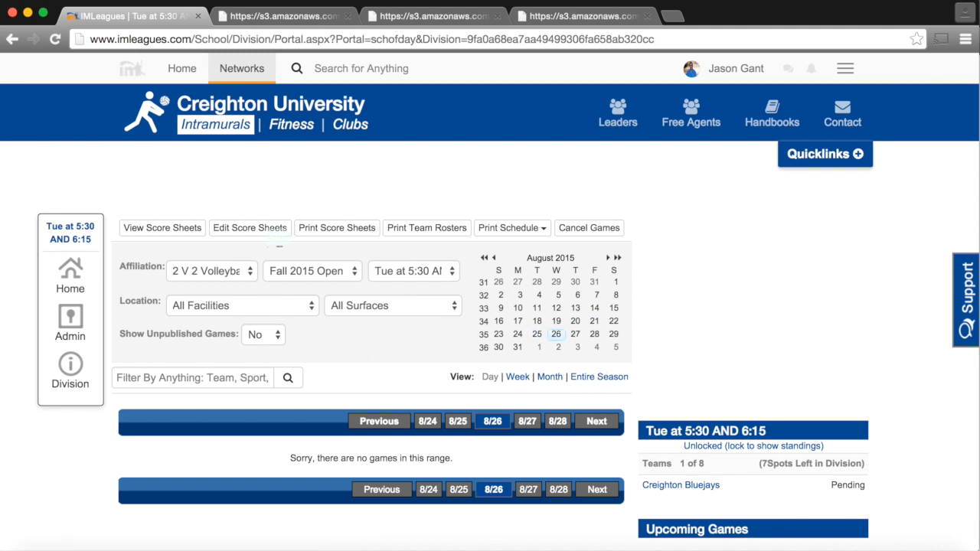
pyautogui.moveTo(736, 68)
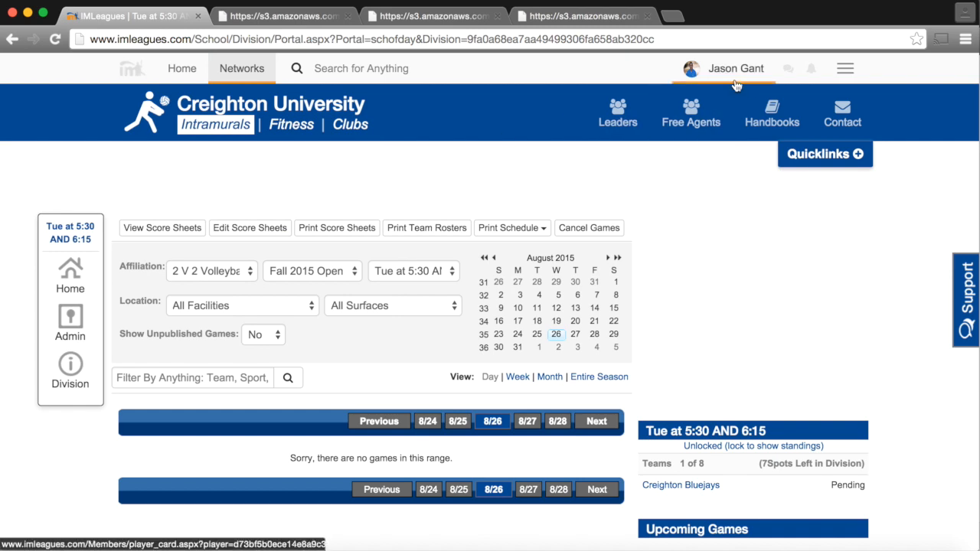
# Step: Open your player profile and view its Teams tab with active teams
pyautogui.click(735, 68)
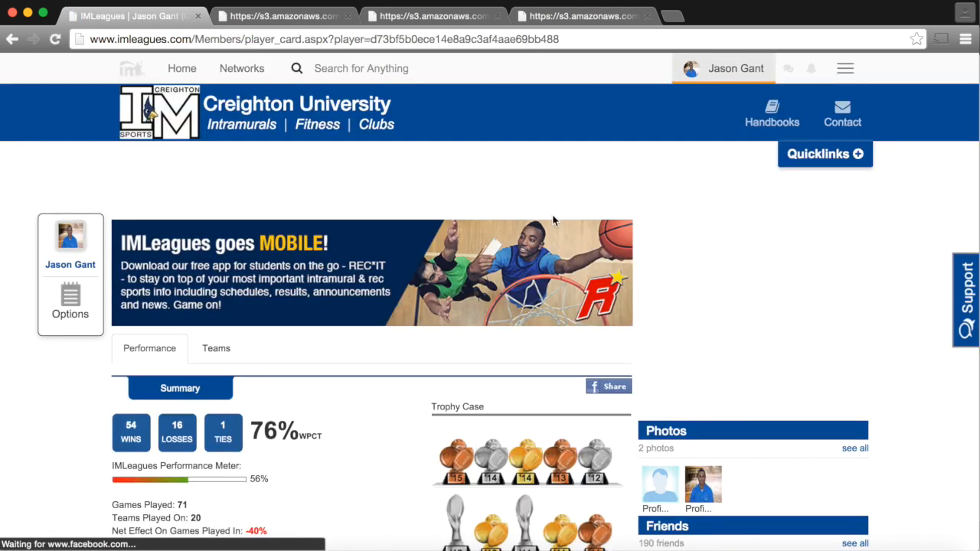
pyautogui.click(216, 349)
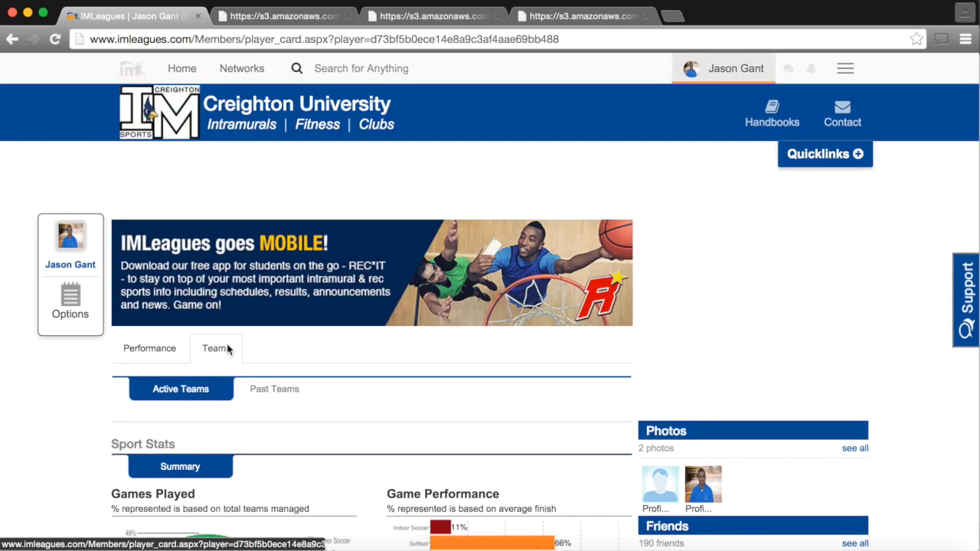